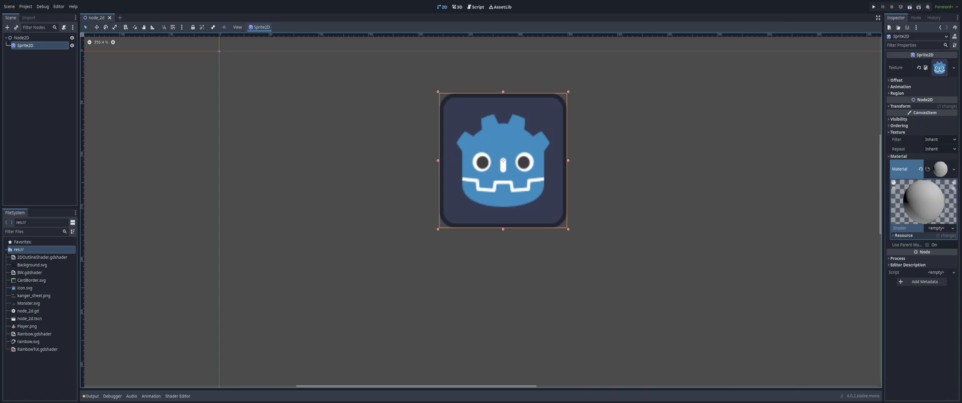
mouse_move(945, 238)
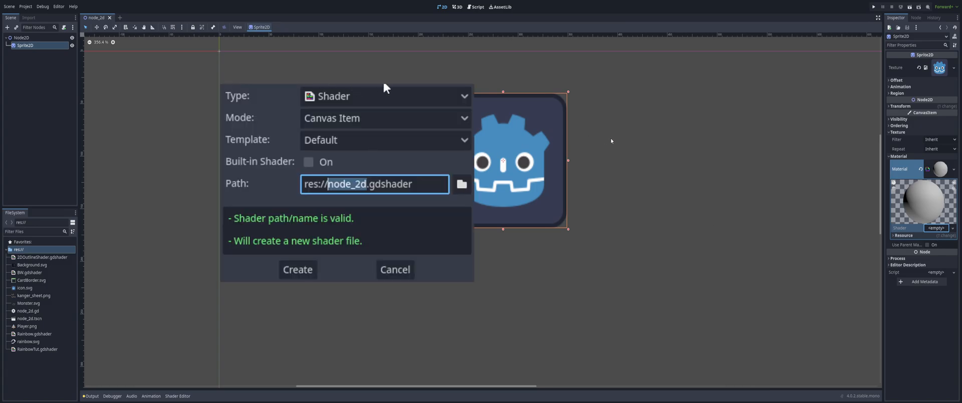
- Create the new shader file as res://Blink.gdshader on the sprite's material
type("Bl")
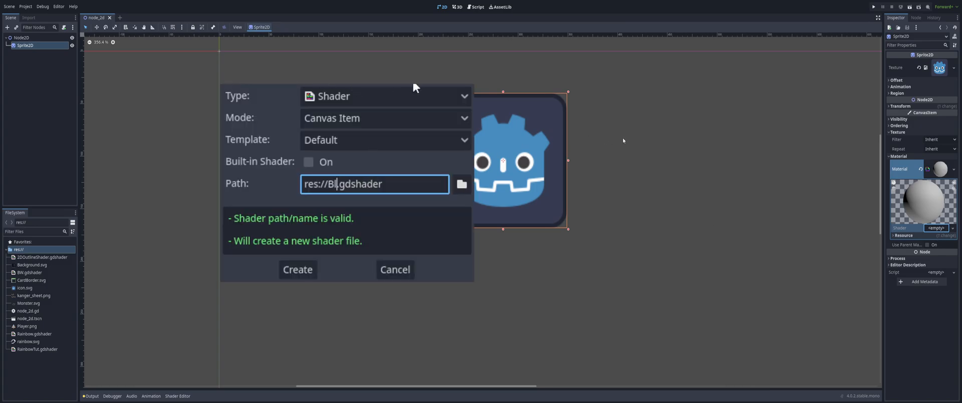
mouse_move(356, 90)
type("ink")
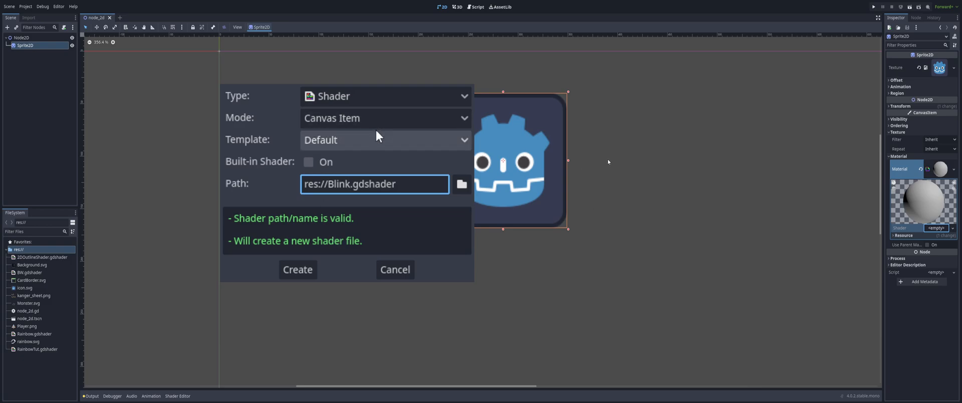
mouse_move(384, 119)
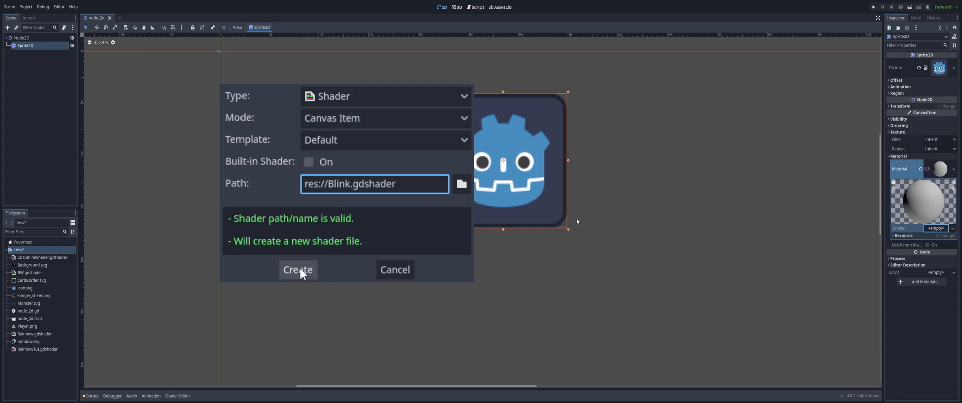
left_click(297, 270)
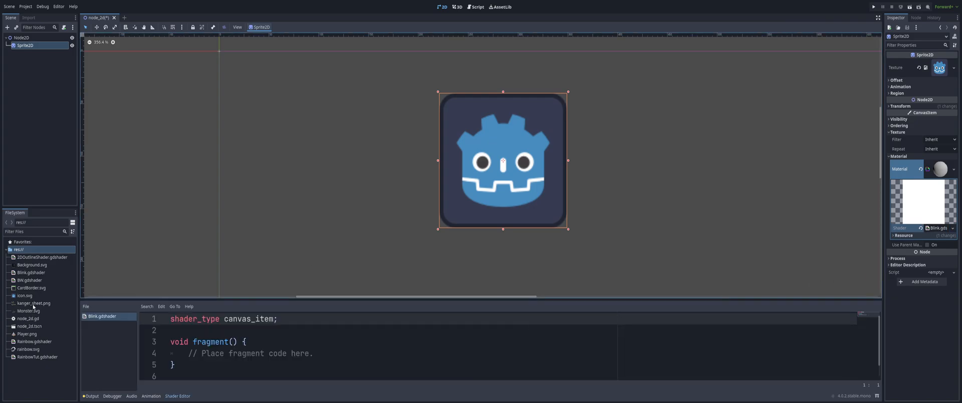
mouse_move(375, 313)
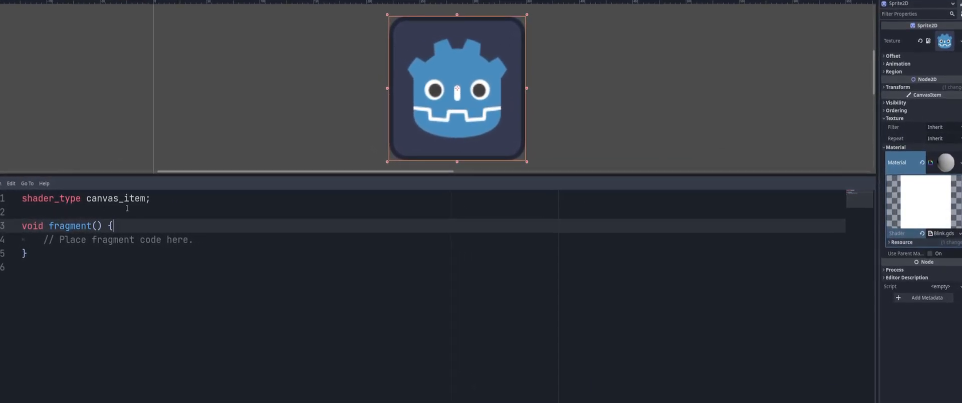
- Declare 'uniform float blink_speed = 1.0;' below the shader_type line
key("Enter")
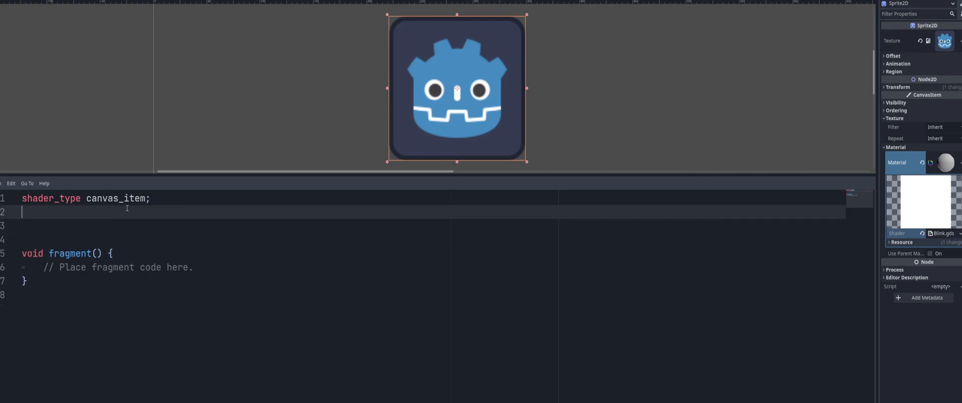
key("Enter")
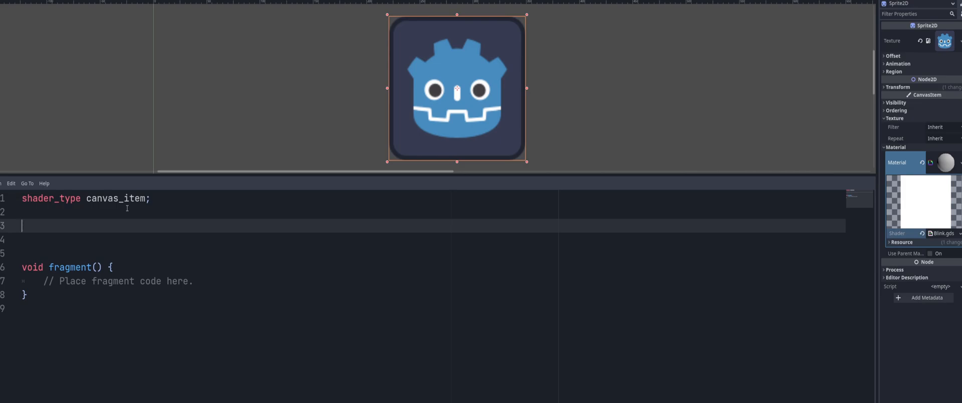
type("uniform g")
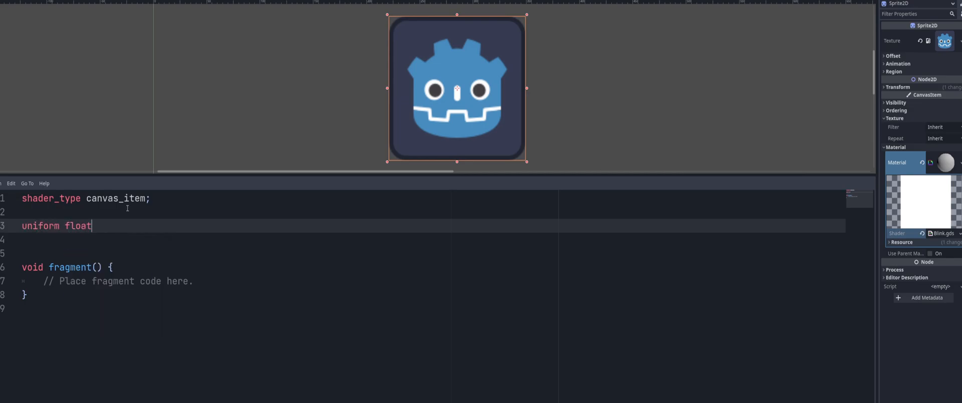
type("blink_")
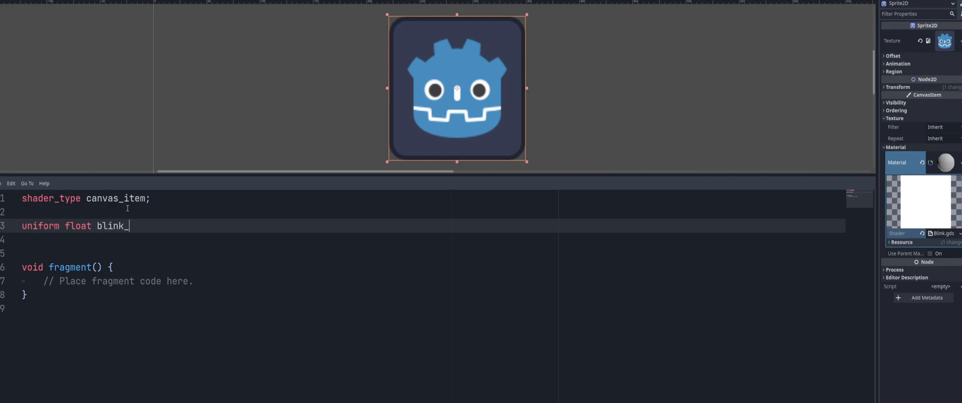
type("speed =")
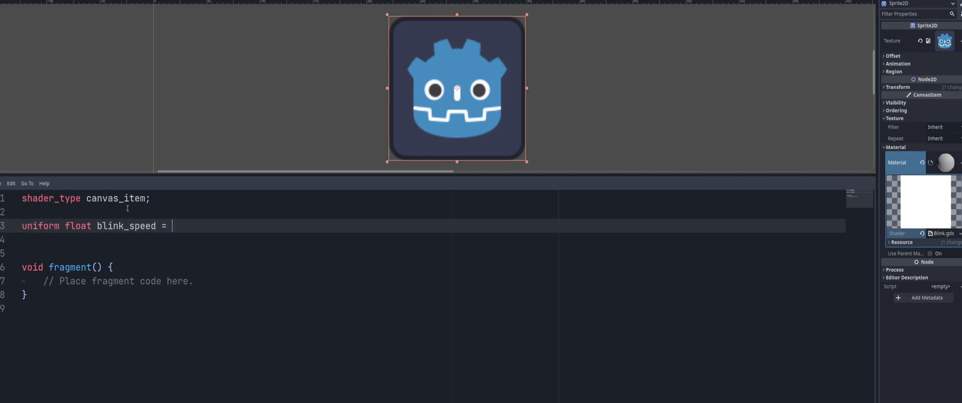
type("1.0")
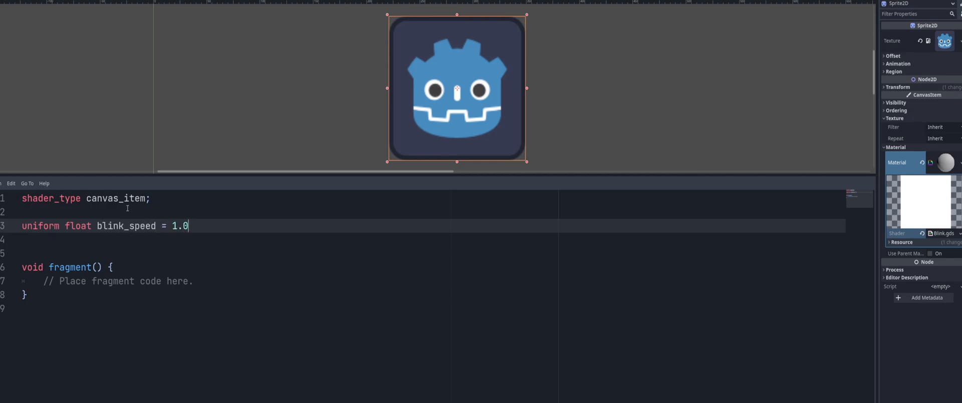
type(";")
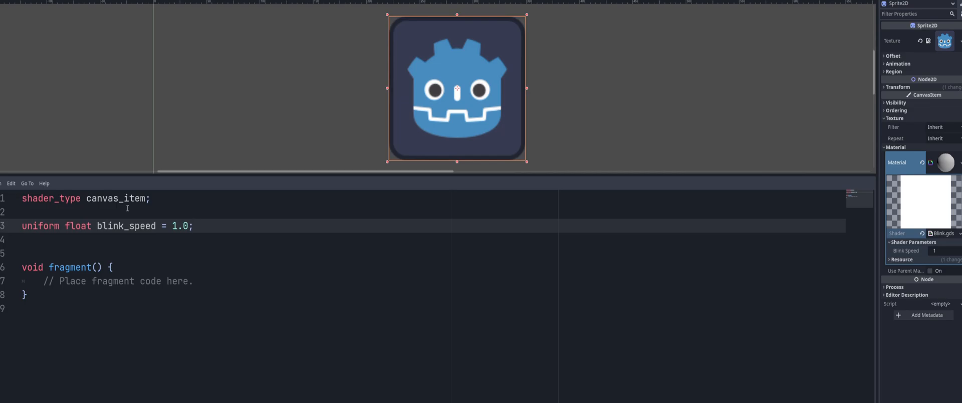
left_click(113, 267)
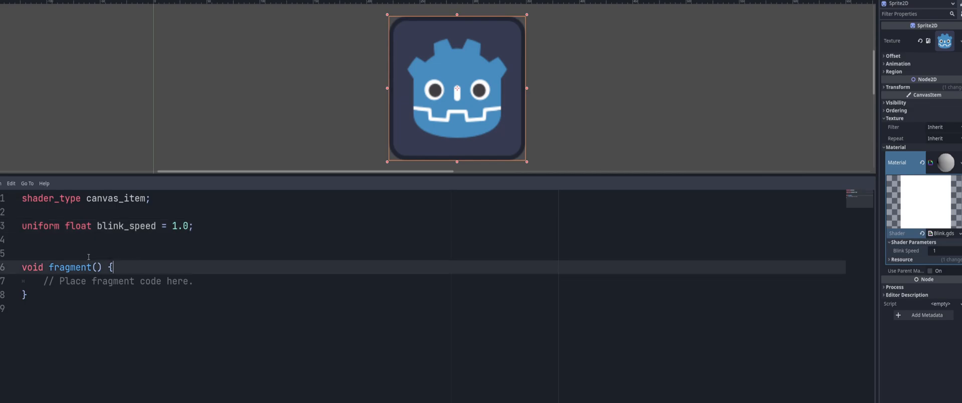
mouse_move(130, 264)
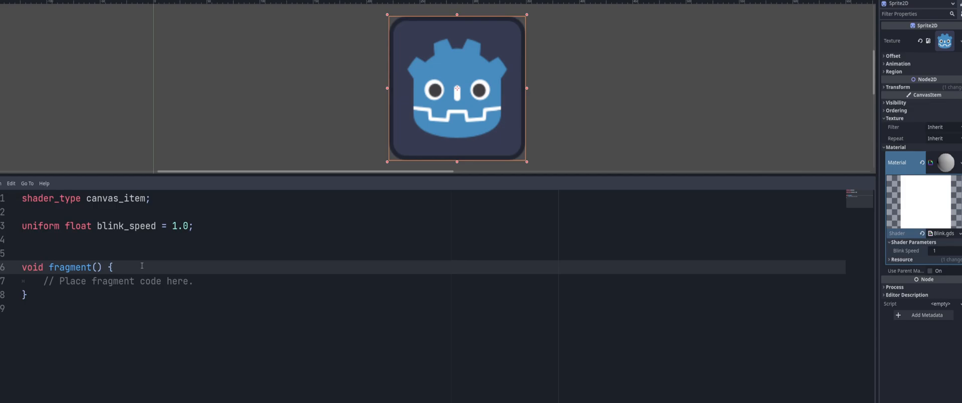
mouse_move(440, 57)
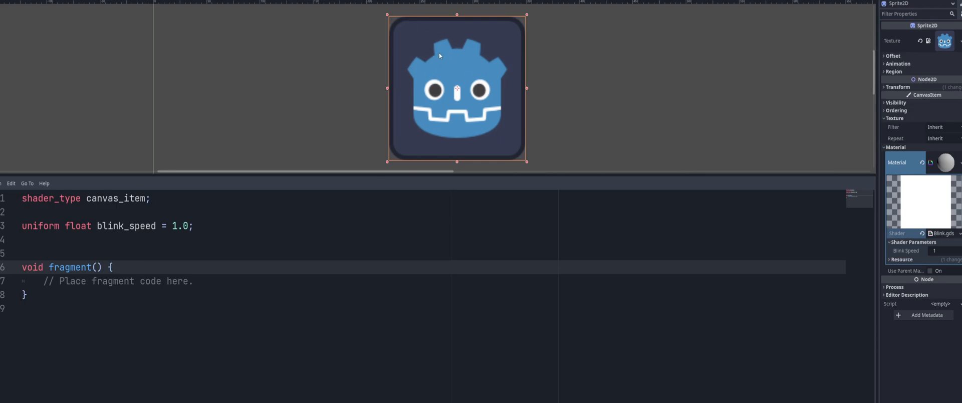
mouse_move(445, 53)
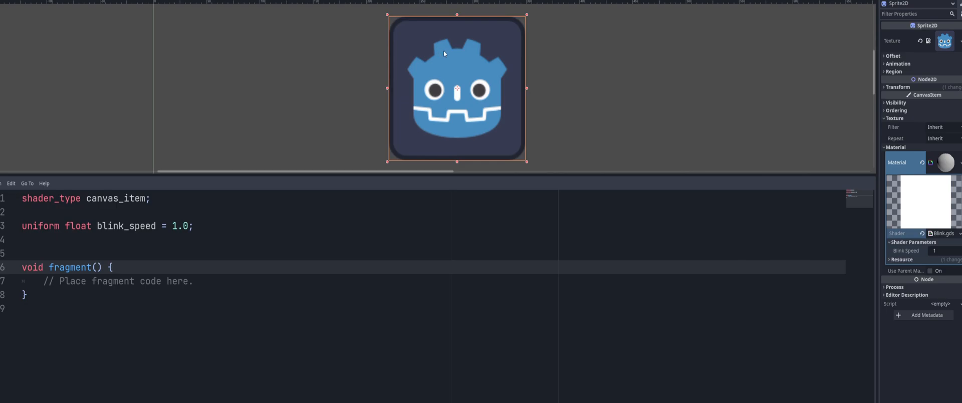
left_click(193, 280)
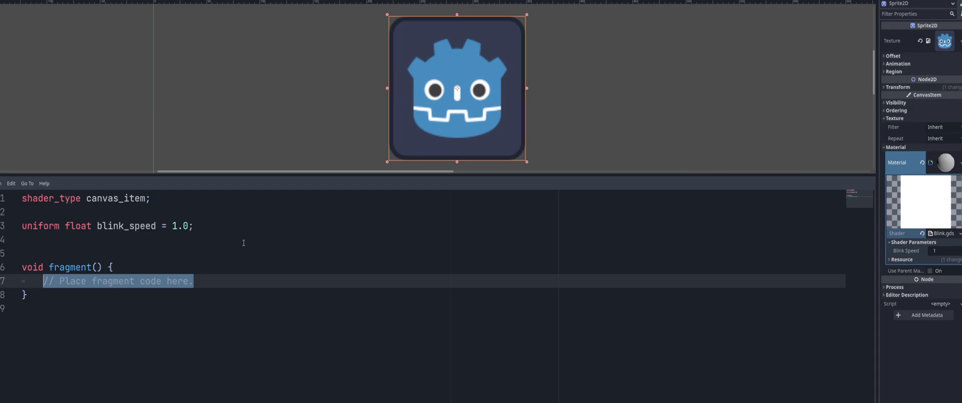
- Replace the fragment placeholder with 'vec4 color = texture(TEXTURE, UV);'
key("Delete")
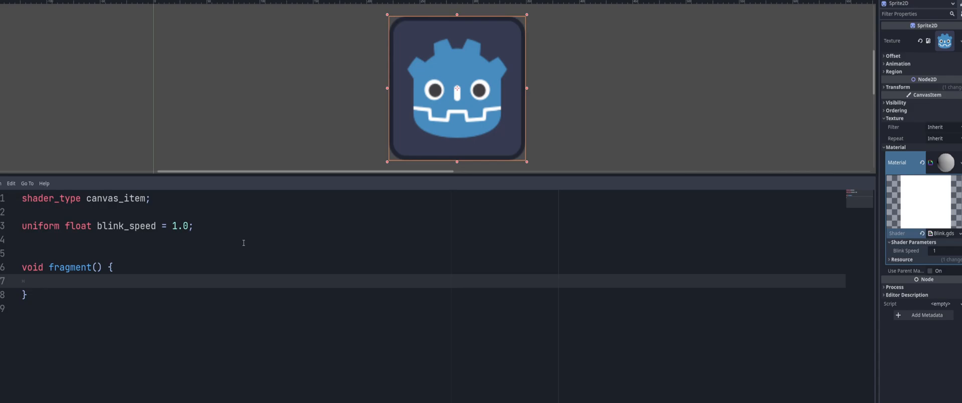
type("vaec4")
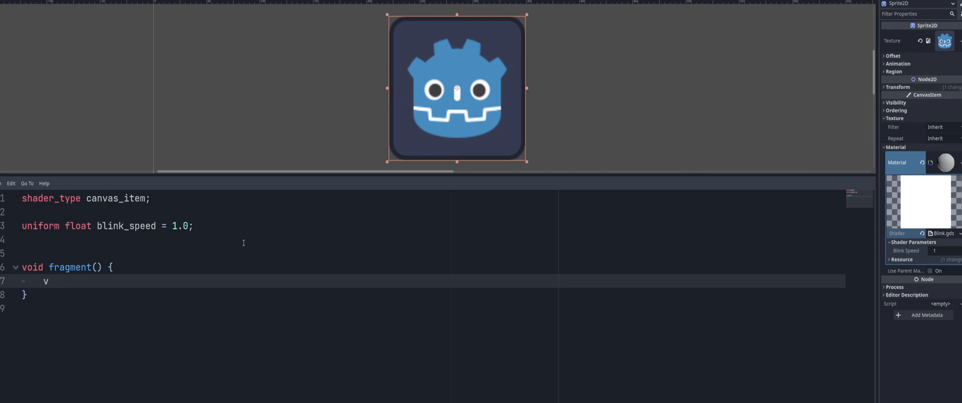
type("ec4")
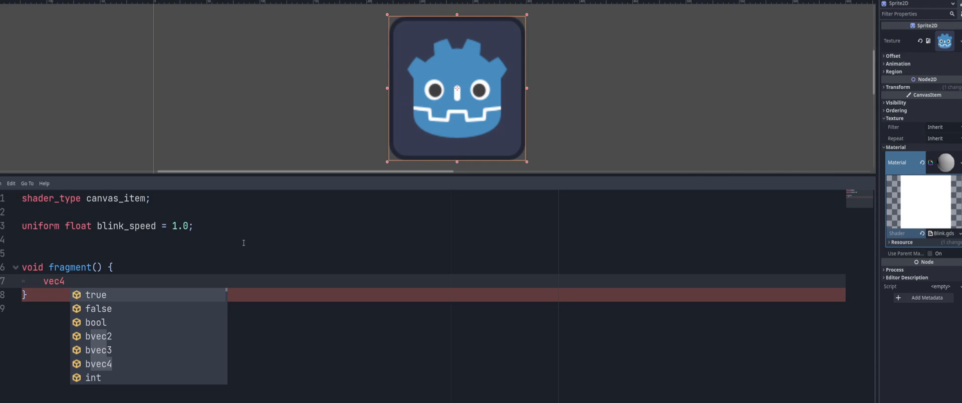
type("co")
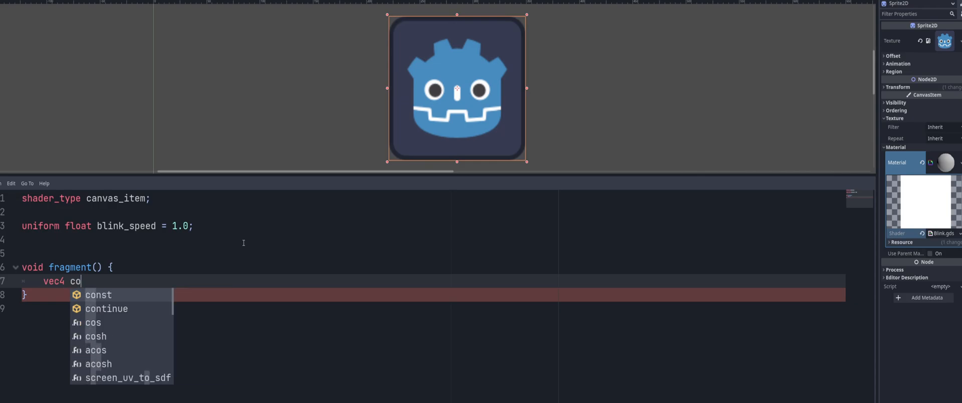
type("lor")
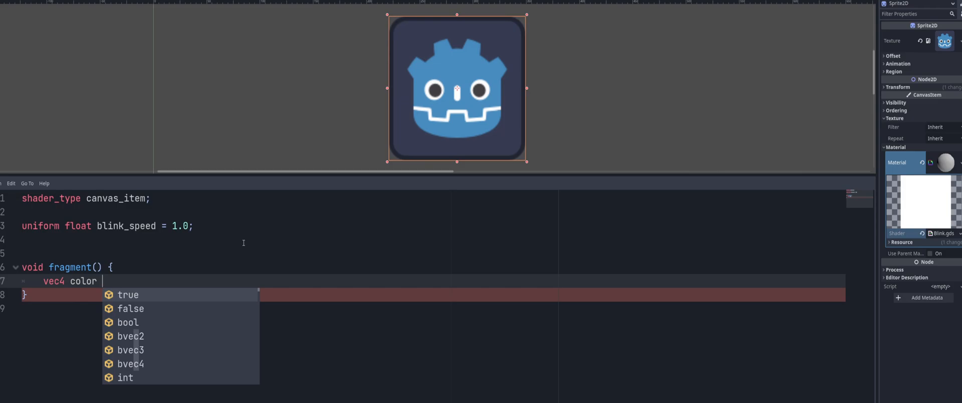
type("=")
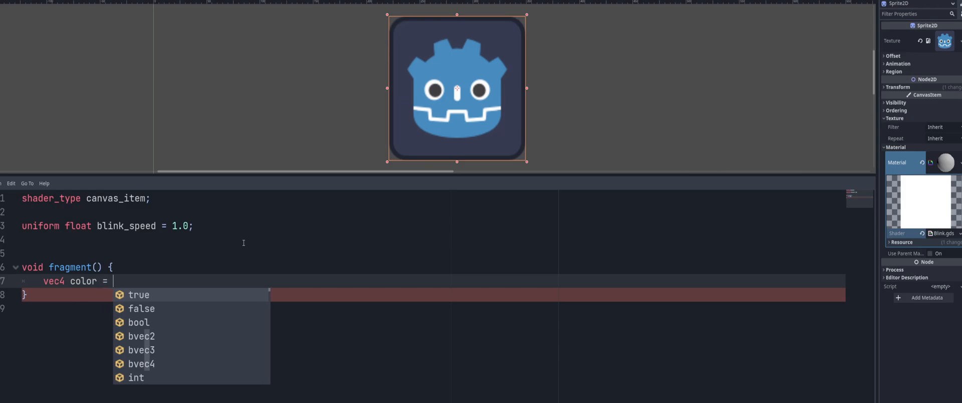
type("texture()")
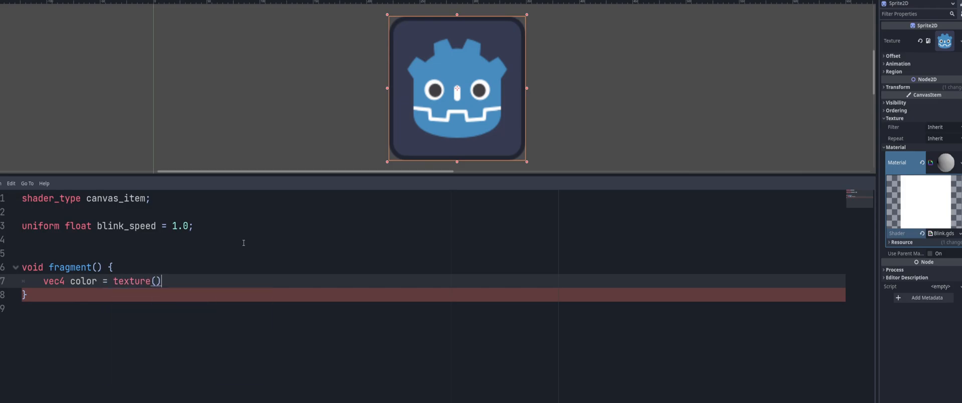
type("T")
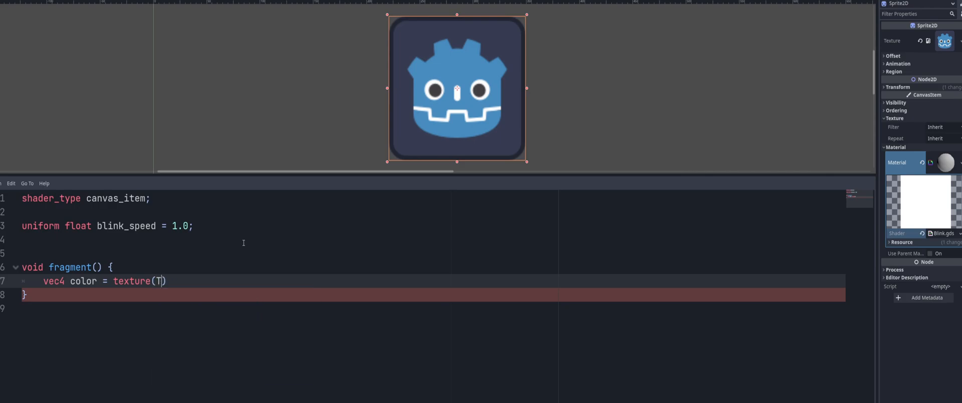
type("EXTURE")
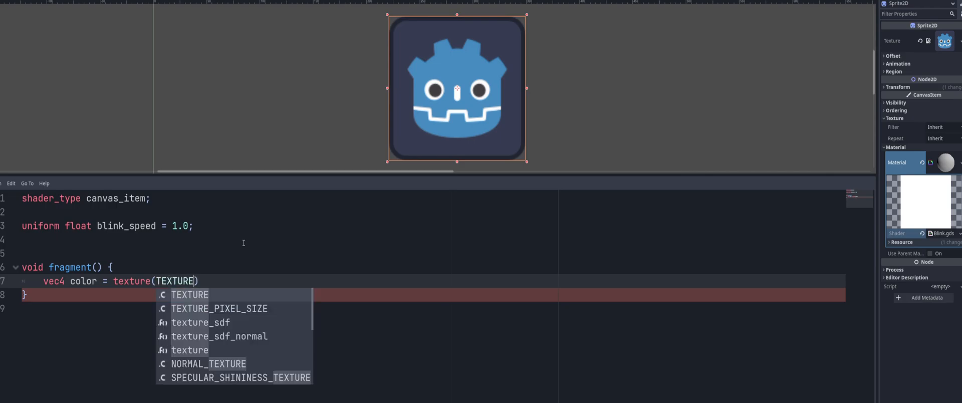
type(", UV")
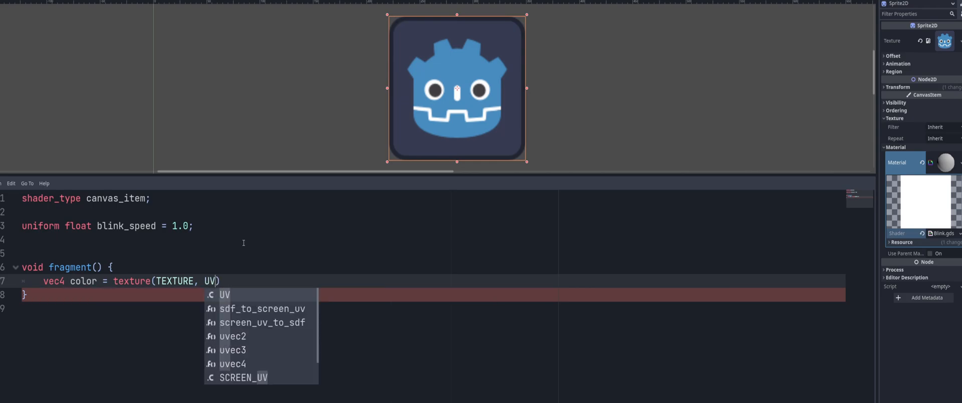
type(";")
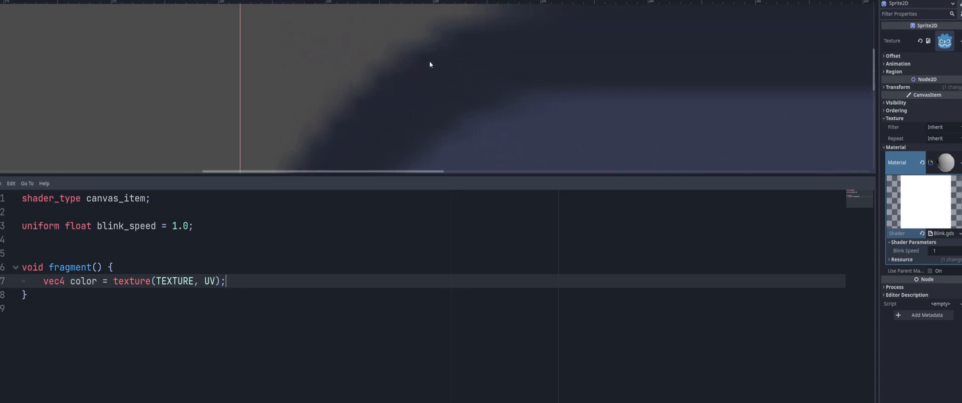
mouse_move(457, 61)
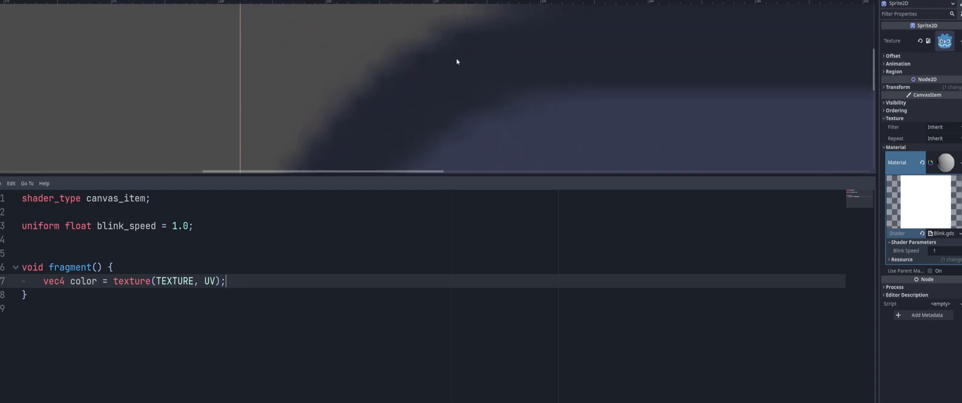
mouse_move(484, 65)
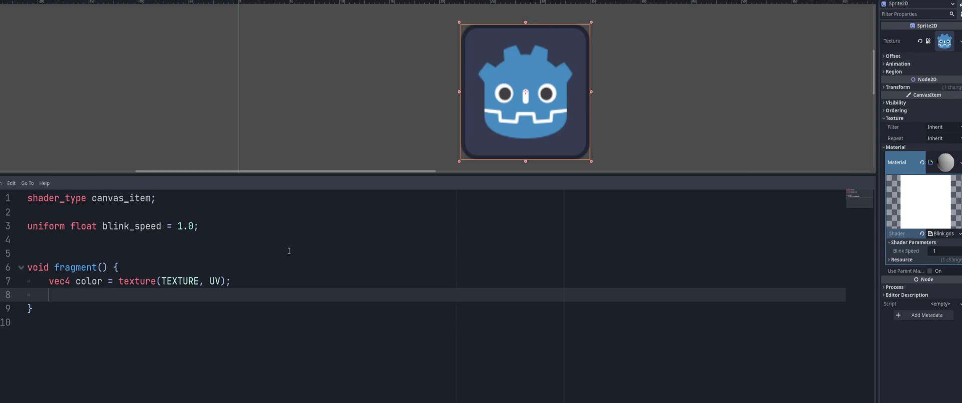
- Add 'float blink = sin(TIME * blink_speed)' on a new line in fragment()
key("Enter")
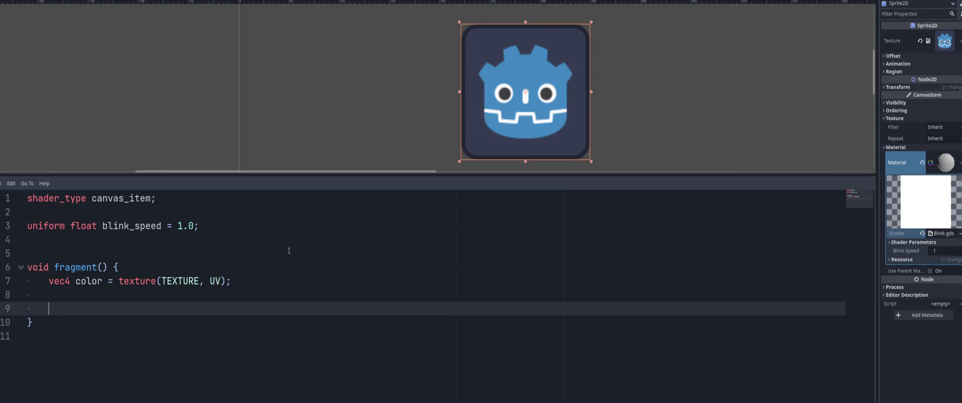
type("float")
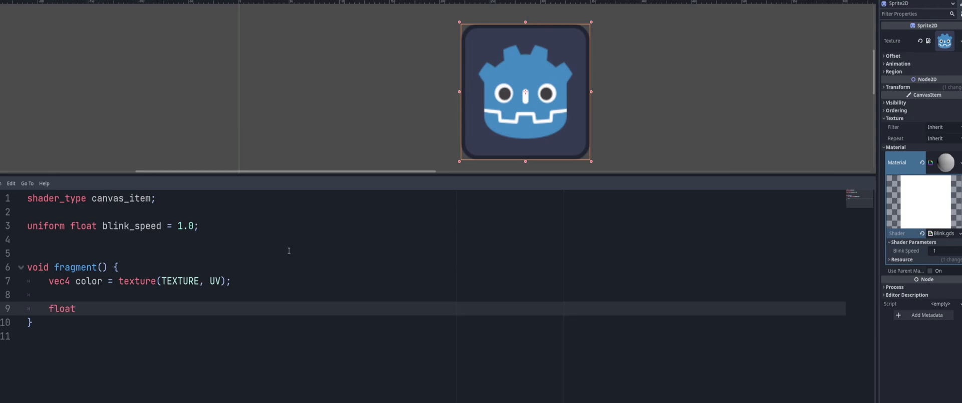
type("blink")
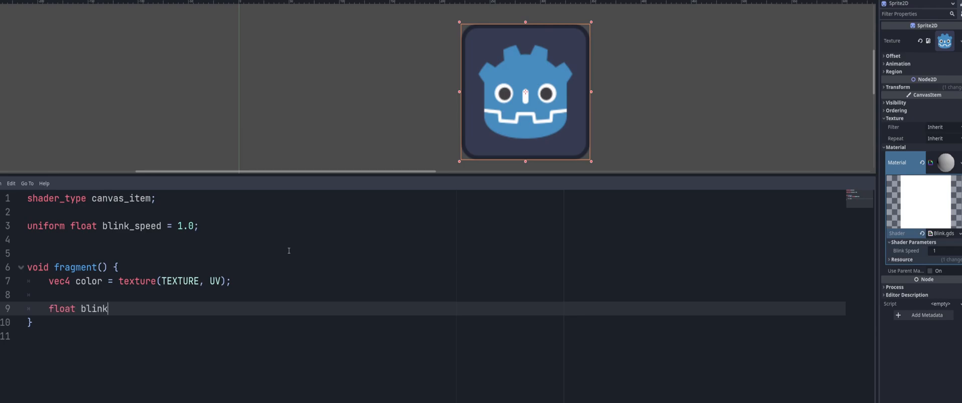
type("=")
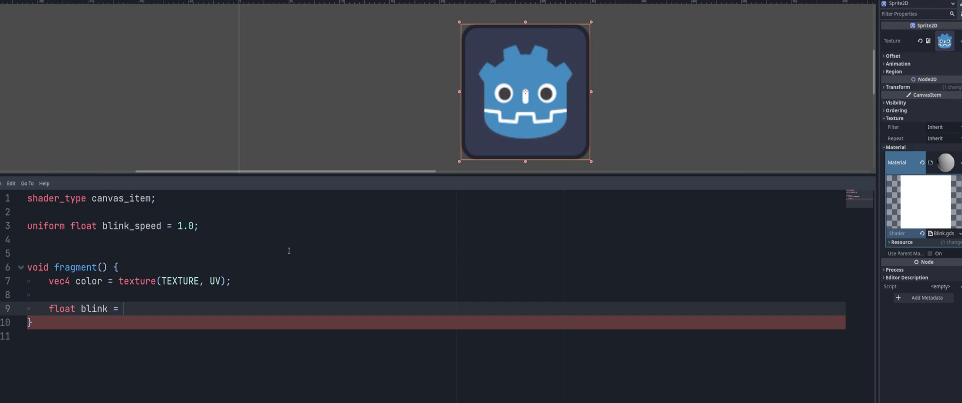
type("s")
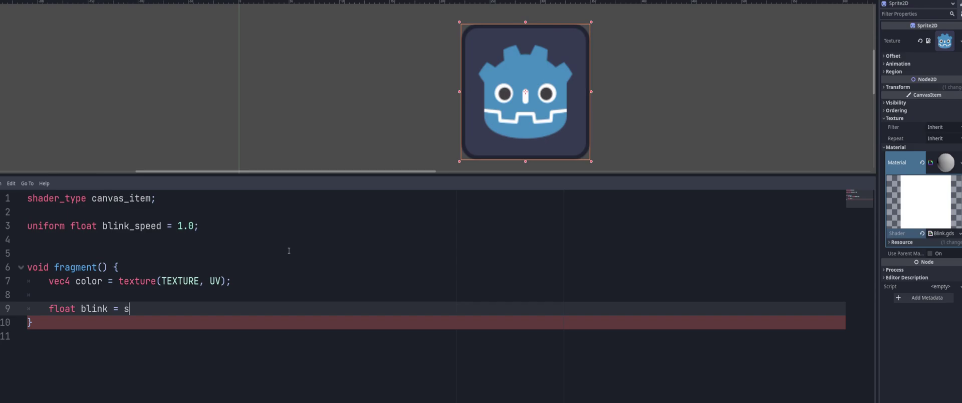
type("in()")
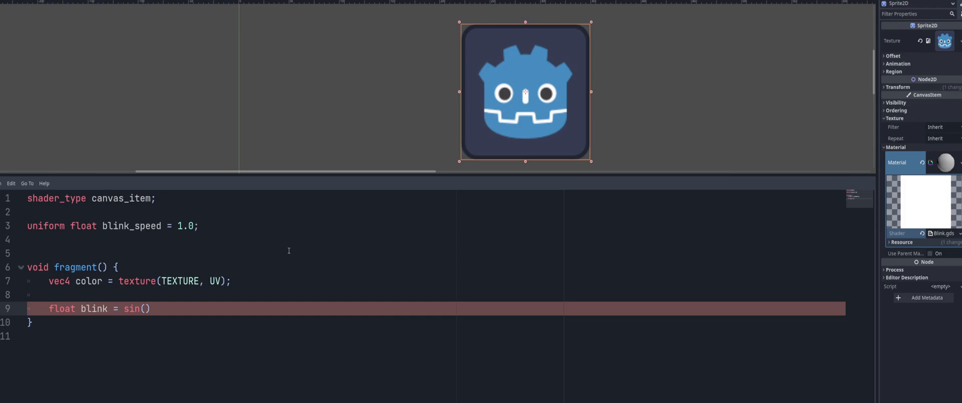
type("TIME")
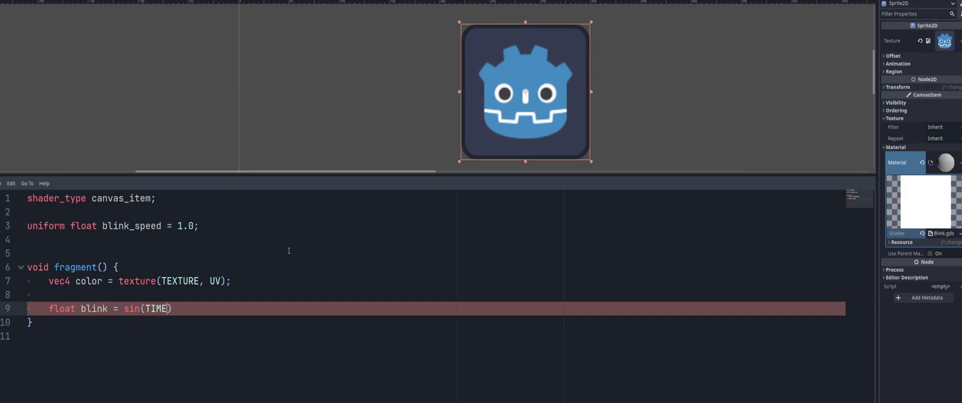
type("*")
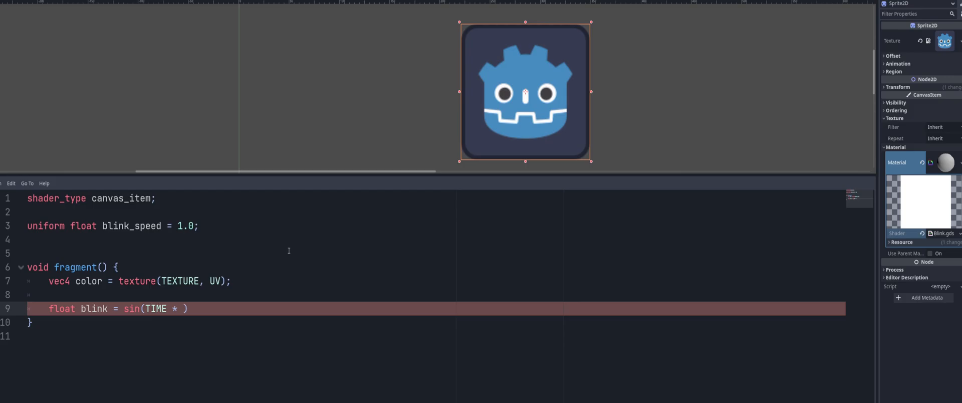
type("blink_speed")
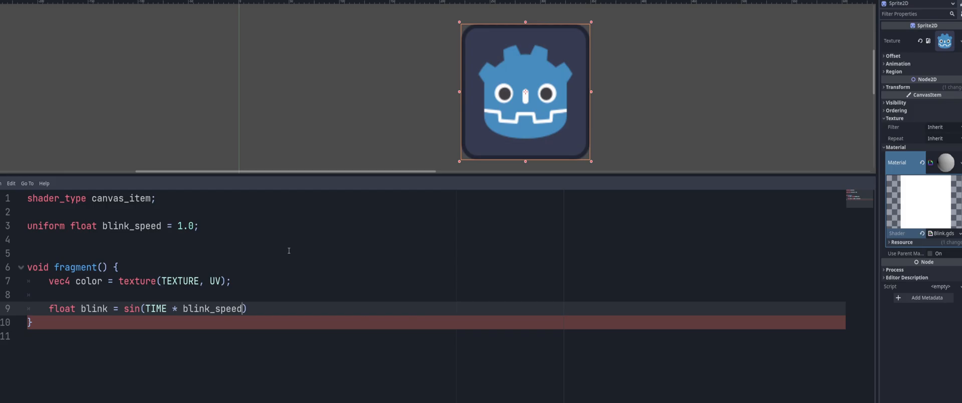
- Write 'color.a *= abs(blink)' on a new line, checking the color variable's name
key("Enter")
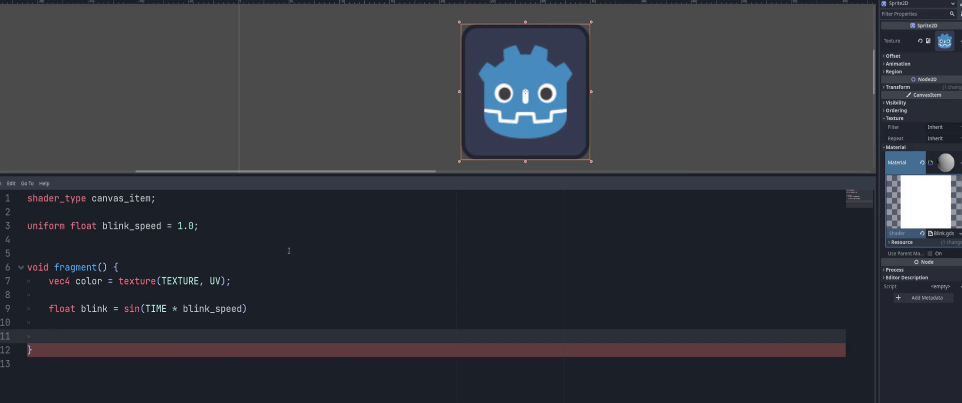
type("colr")
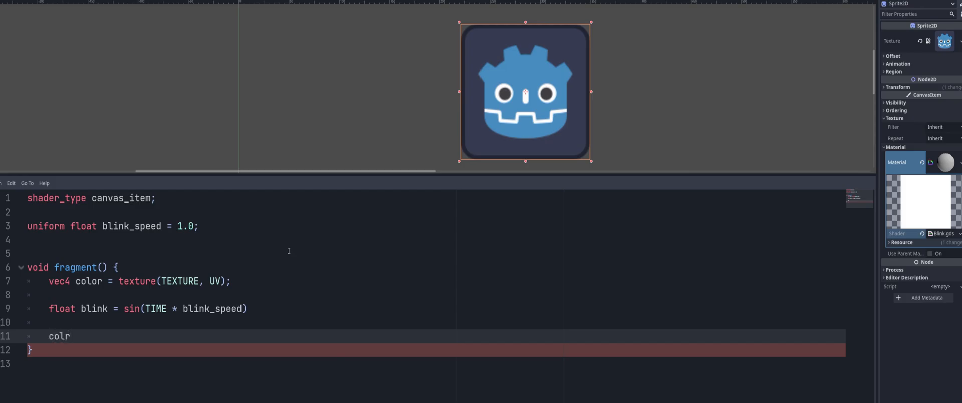
type(".z")
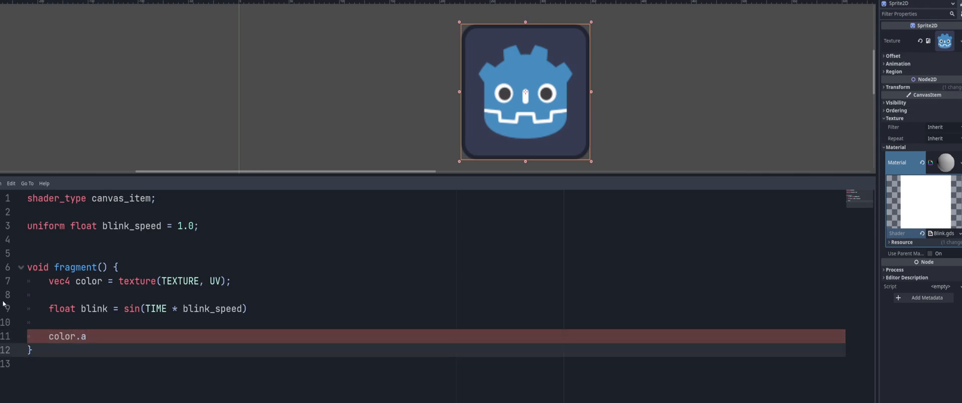
double_click(88, 280)
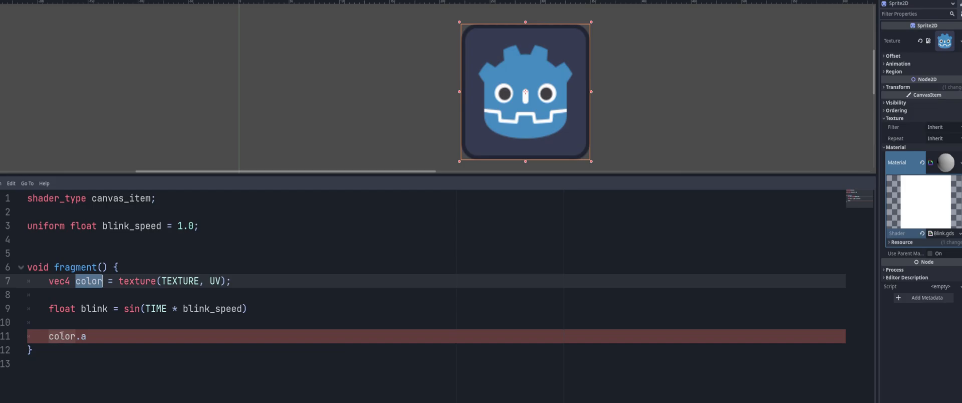
left_click(86, 335)
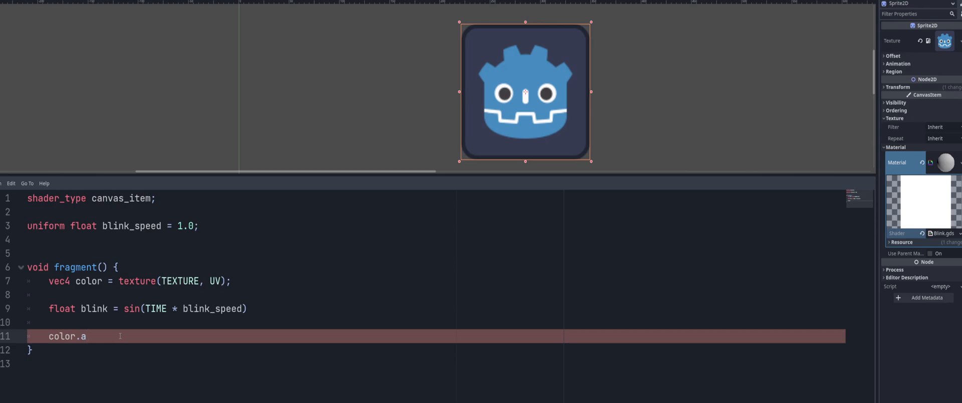
type("*")
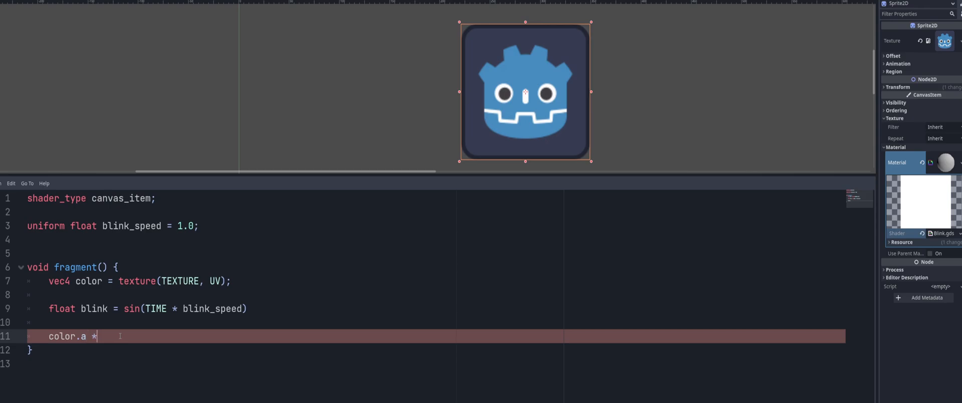
type("=")
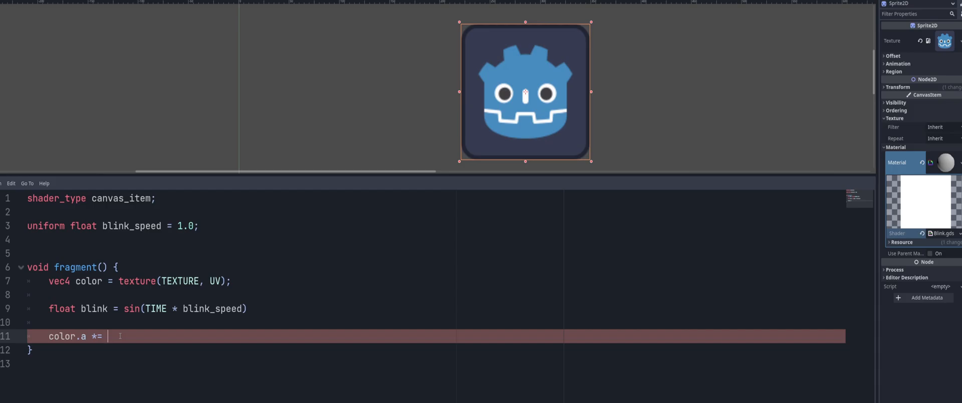
type("abs()")
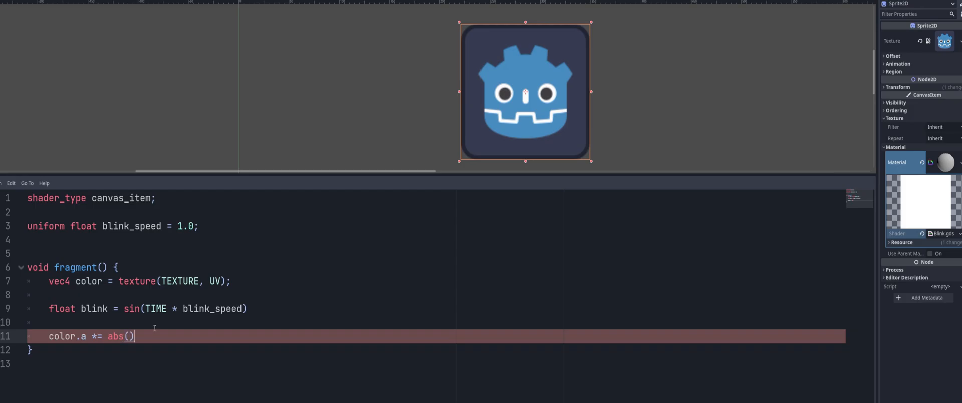
type("blink")
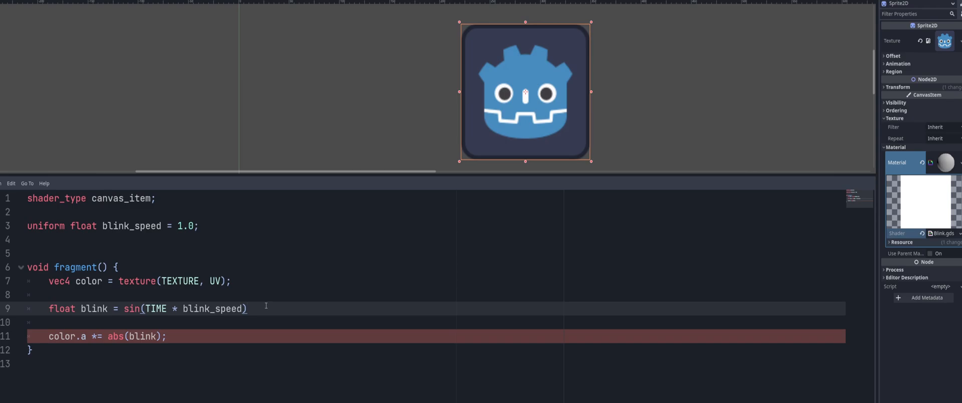
- Terminate the blink line with ';' and end fragment() with 'COLOR = color;'
type(";")
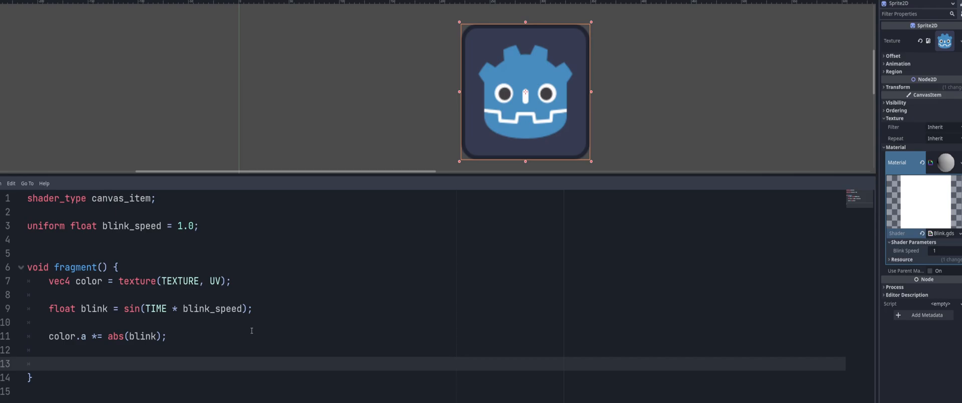
type("COL")
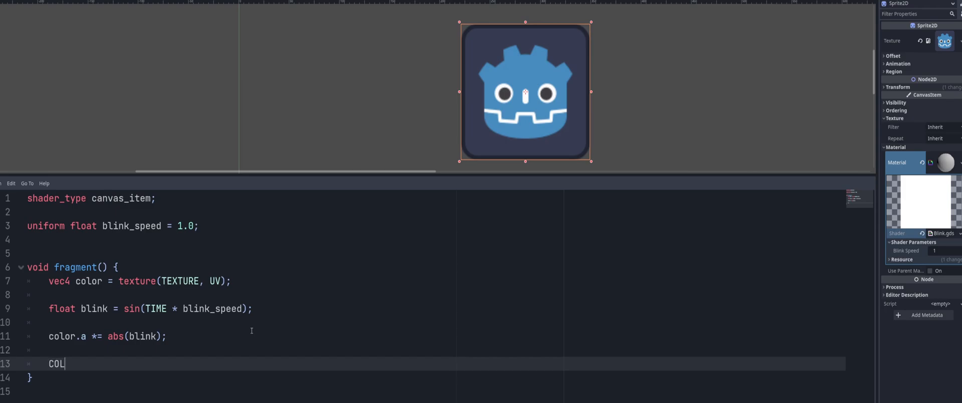
type("OR = col")
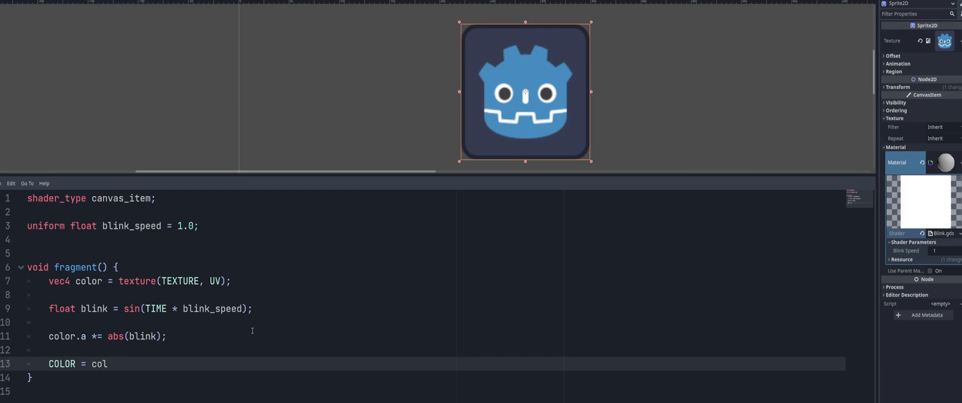
type("or;")
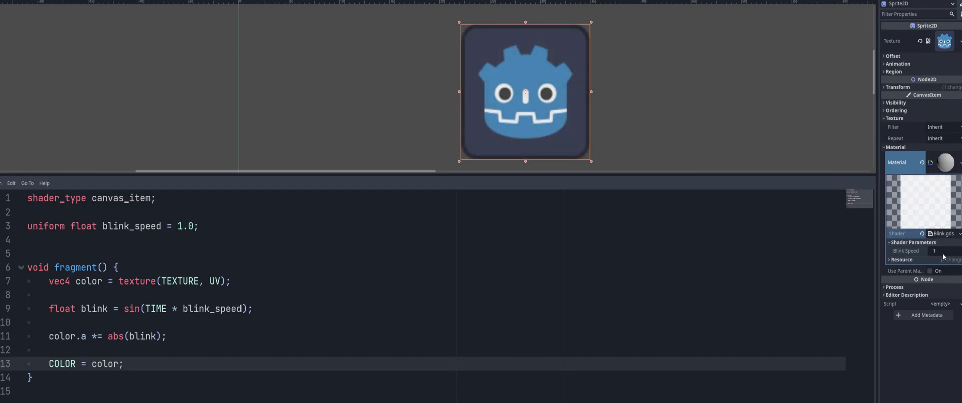
type("10")
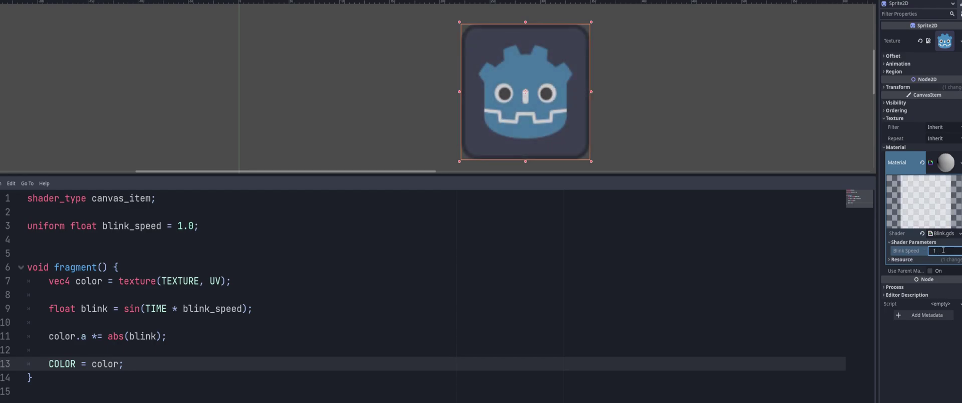
type("0")
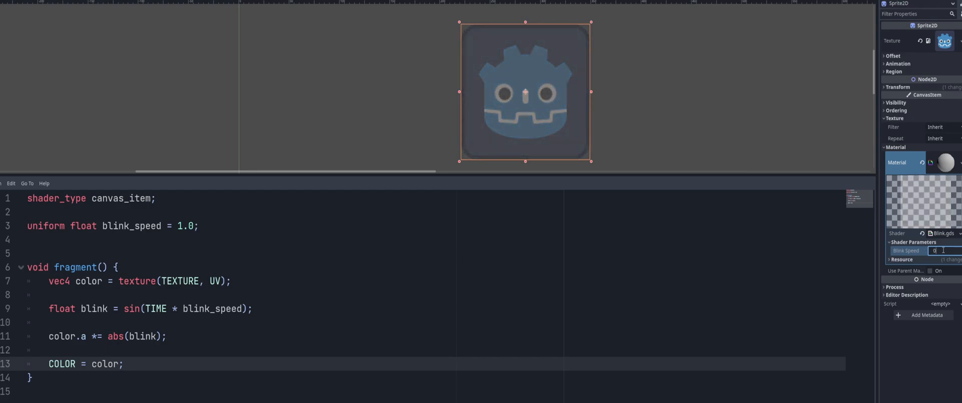
type("0.23")
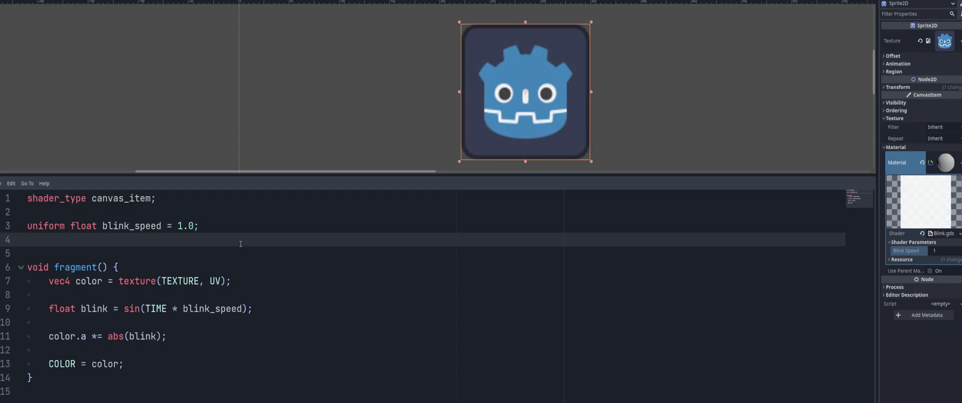
- Declare 'uniform bool blink_toggle = false;' and flip the Blink Toggle parameter in the Inspector
type("uniform bool")
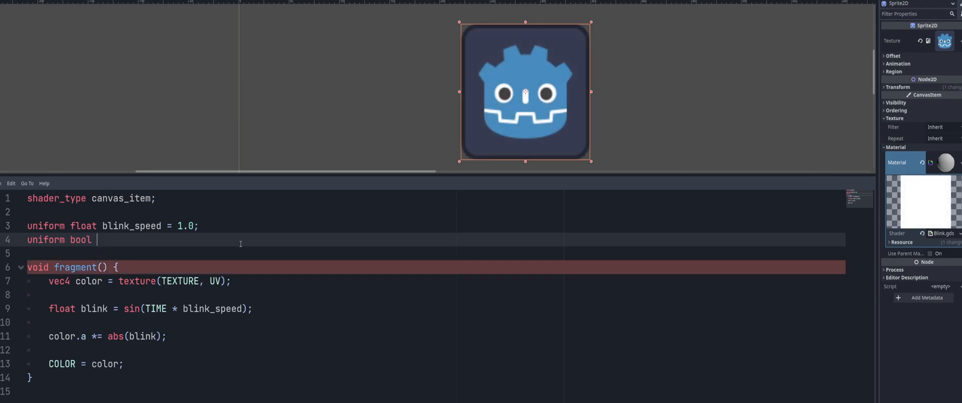
type("blink_")
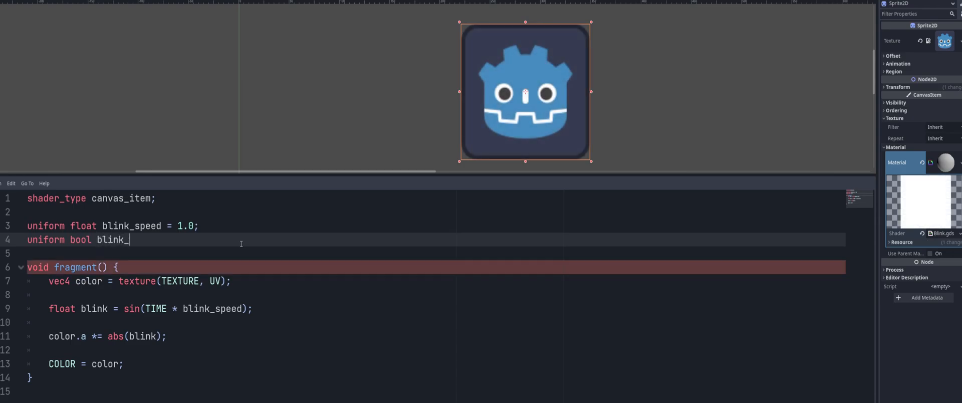
type("toggle")
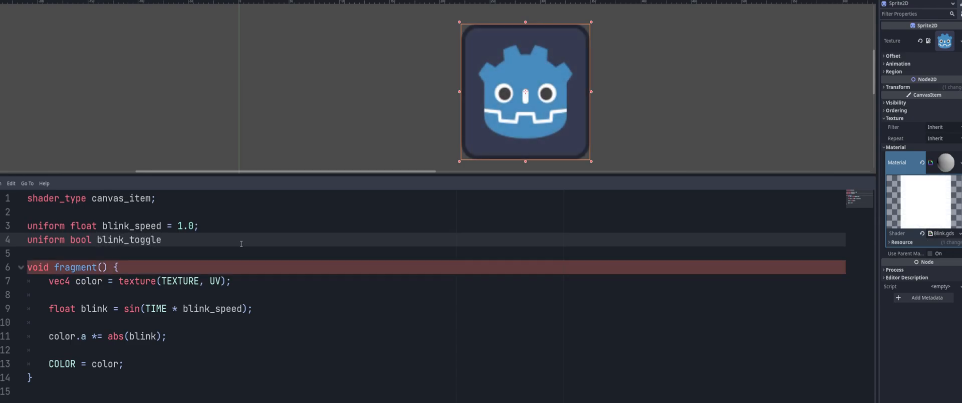
type("= false;")
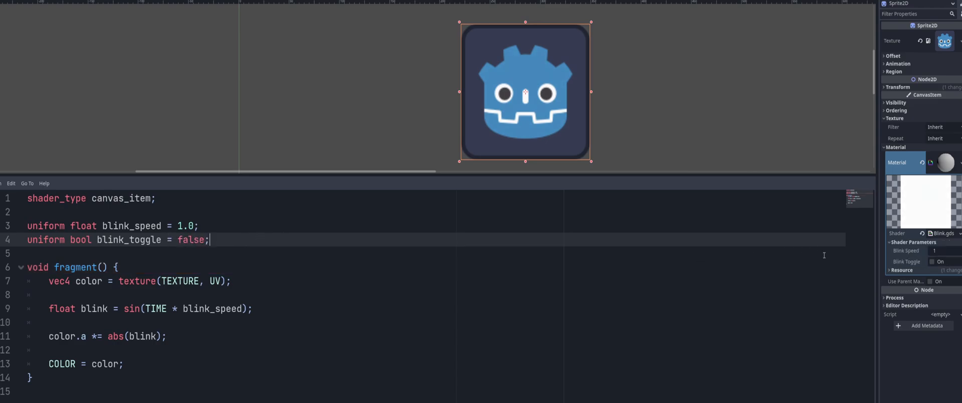
left_click(931, 261)
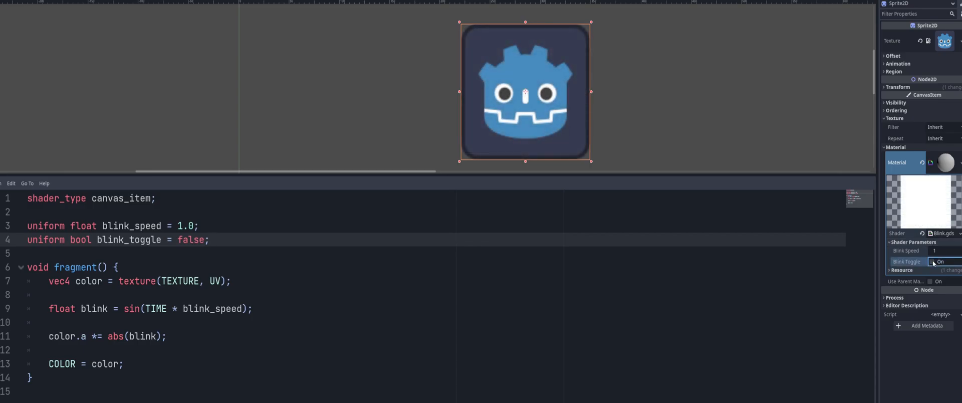
left_click(934, 262)
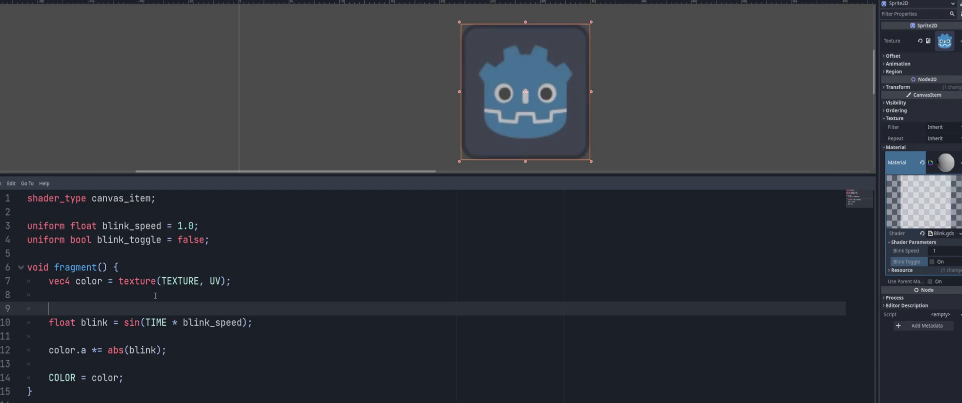
- Wrap the blink and alpha lines in an 'if (blink_toggle){ }' block
type("if ()")
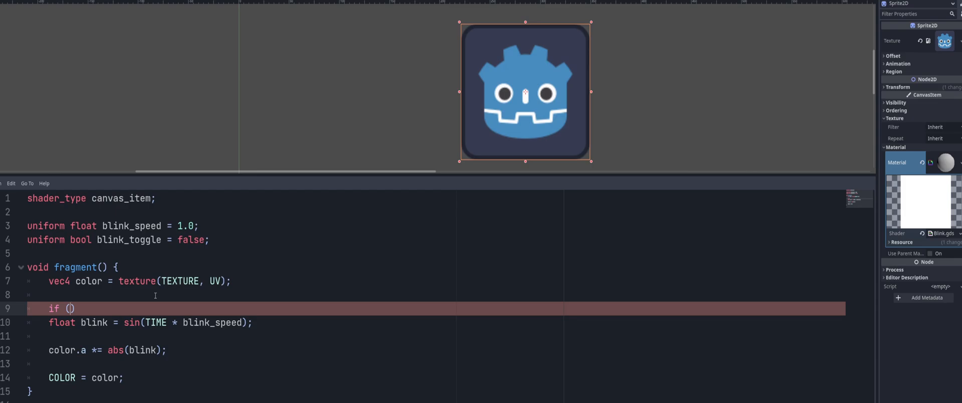
type("bli")
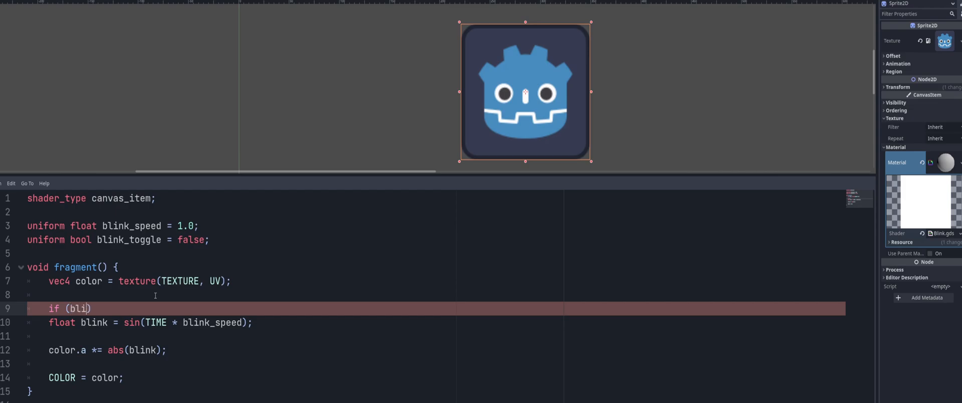
type("nk_toggle")
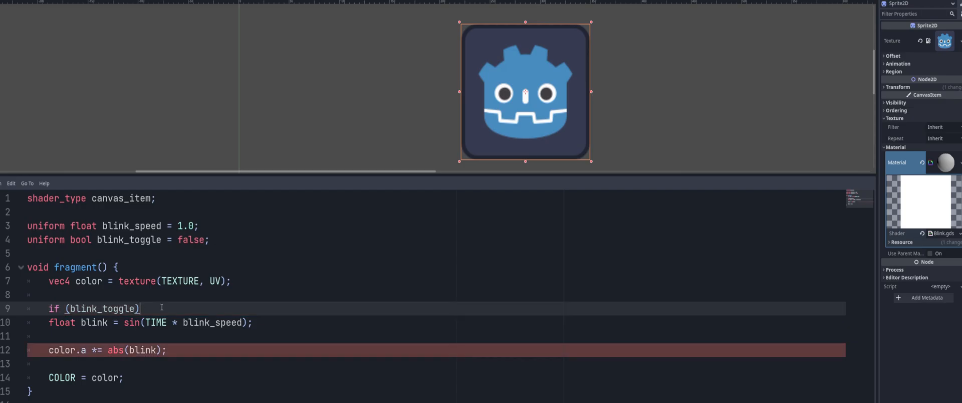
type("{}")
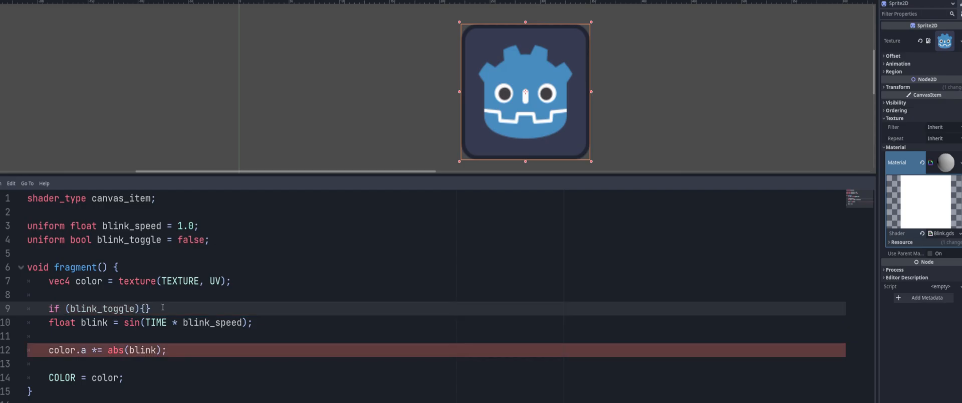
key("BackSpace")
type("}")
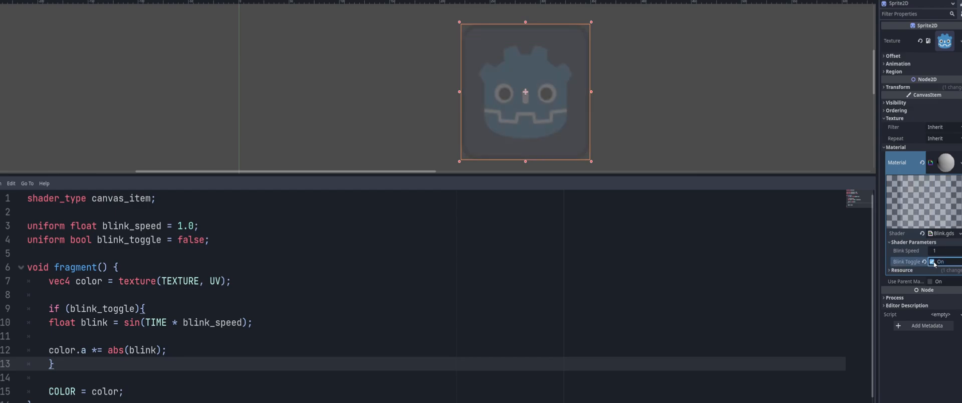
- Tick Blink Toggle to see the sprite blink, then untick it again
left_click(930, 261)
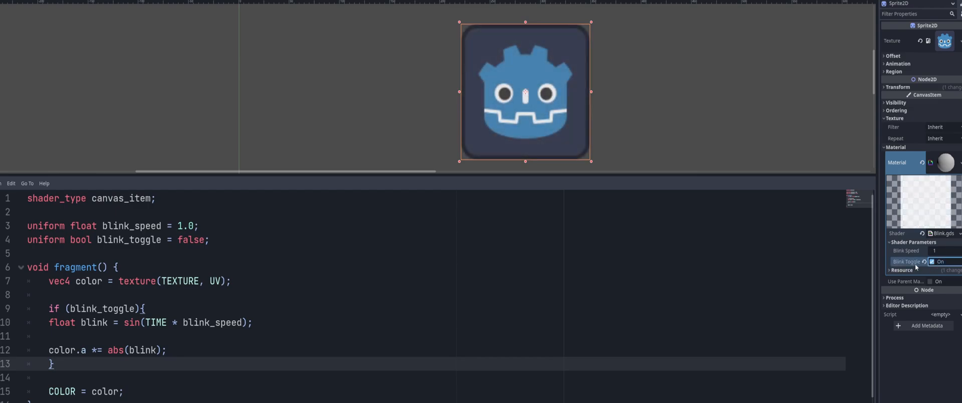
left_click(931, 262)
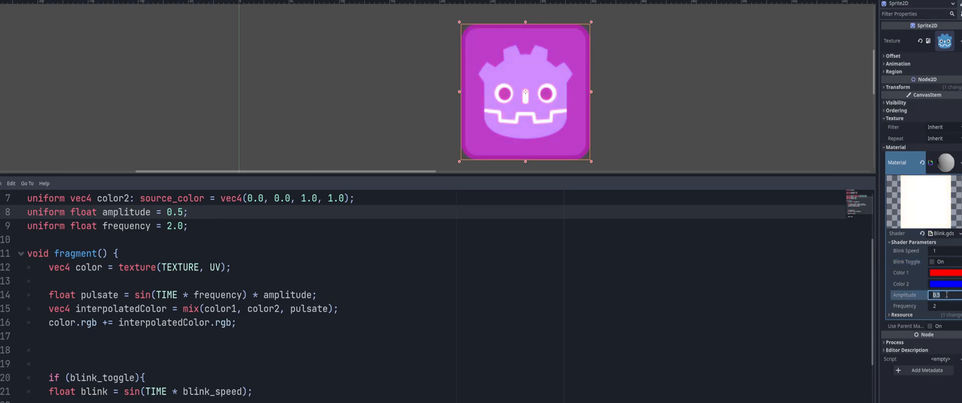
type("0.9")
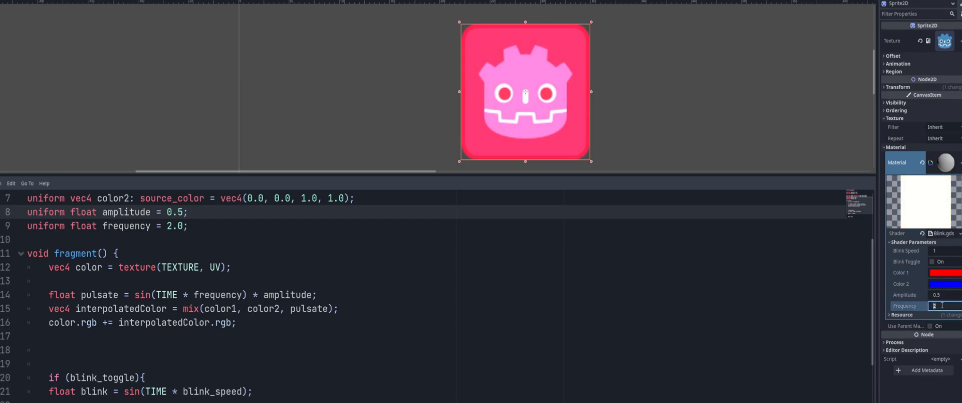
type("20")
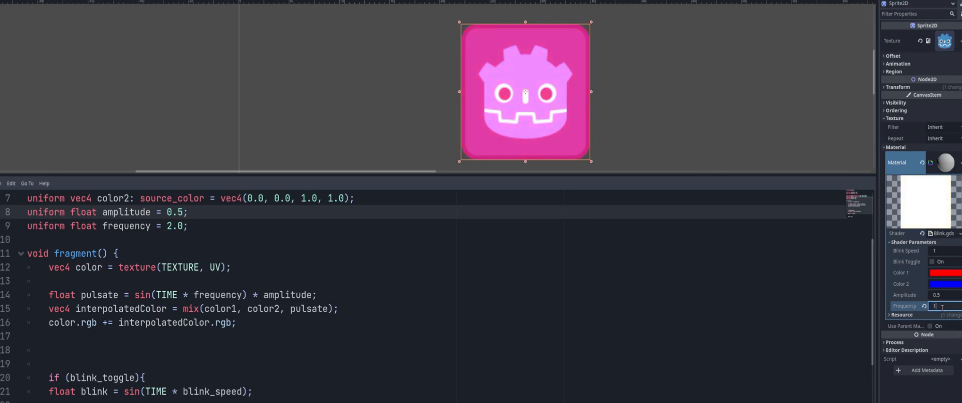
type("2")
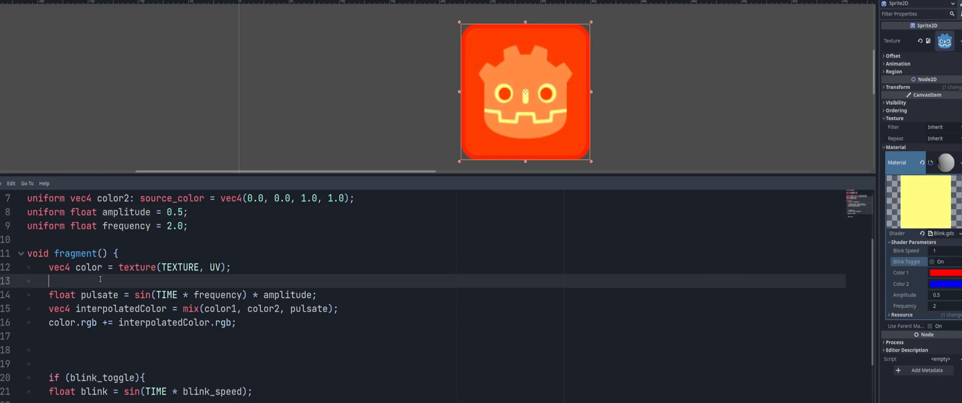
- Declare 'uniform bool pulsate_toggle = false;' and open 'if (pulsate_toggle){' above the pulse code
type("if")
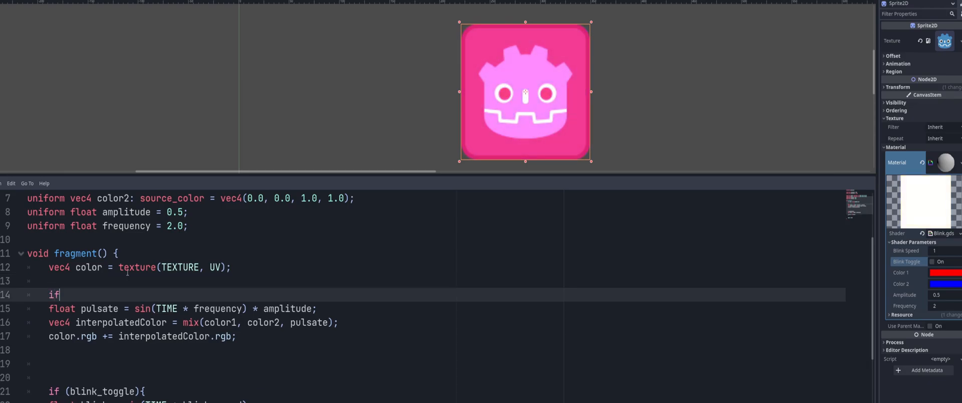
type("()")
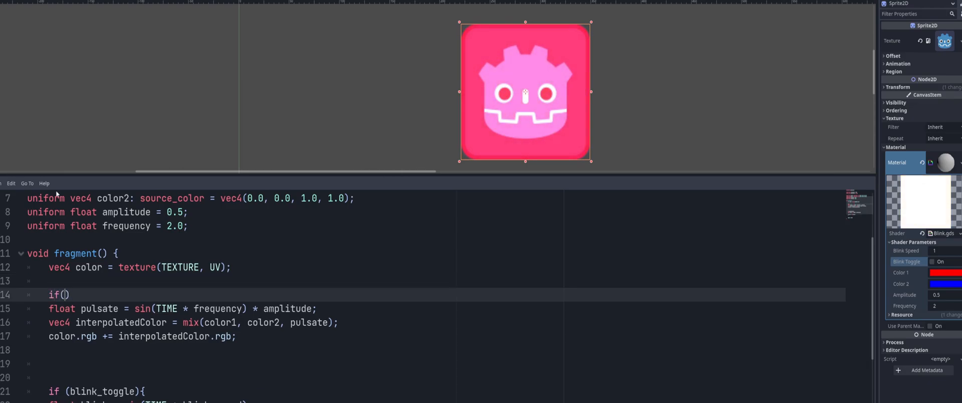
left_click(933, 260)
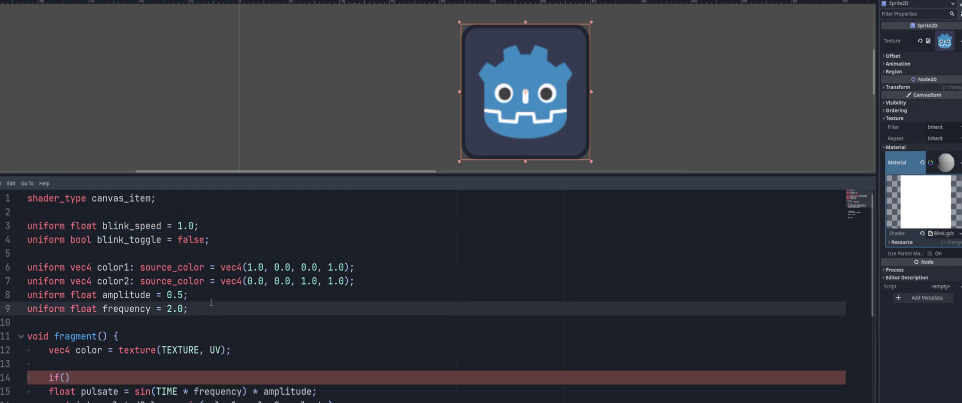
type("uniform bool blink_toggle = false;")
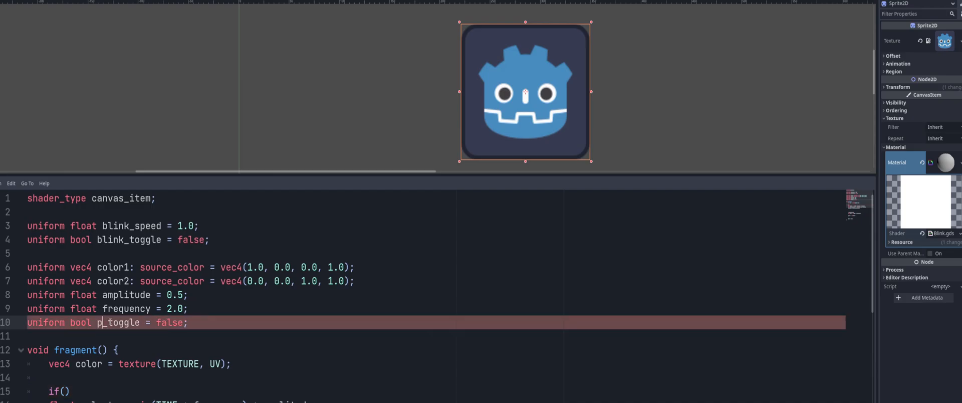
scroll("down", 3)
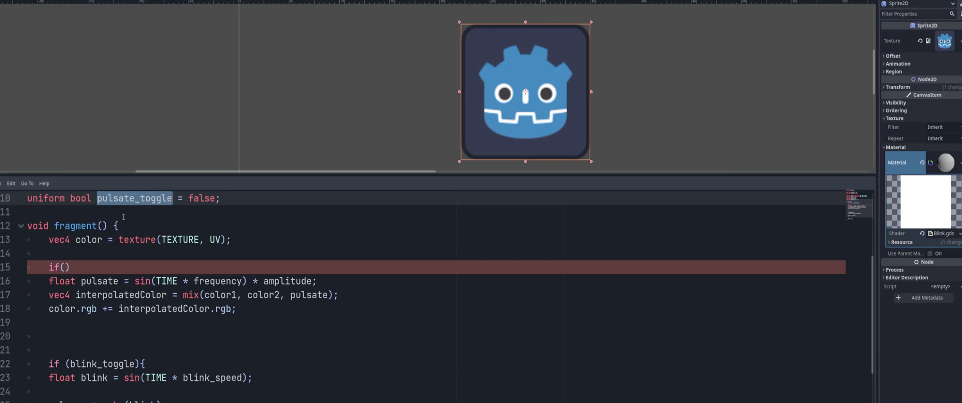
type("pulsate_toggle")
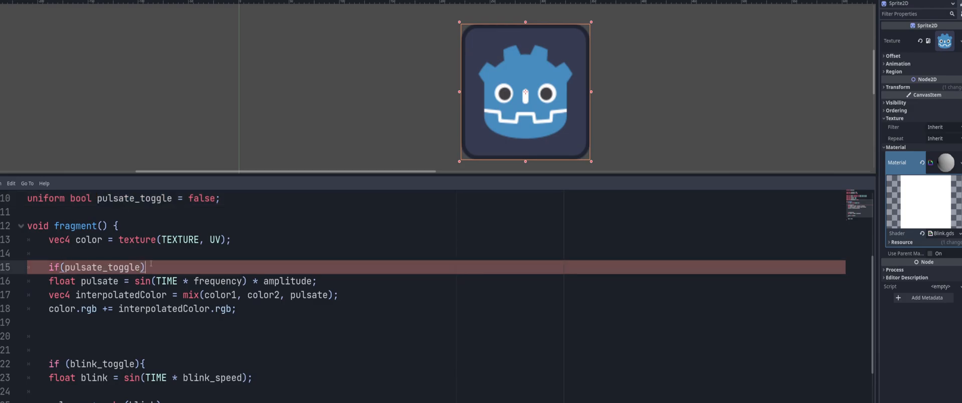
type("{")
left_click(434, 322)
type("}")
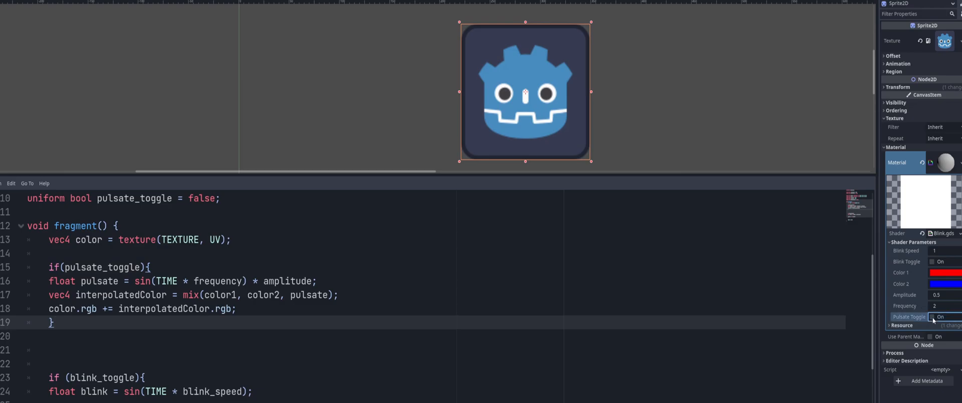
left_click(931, 316)
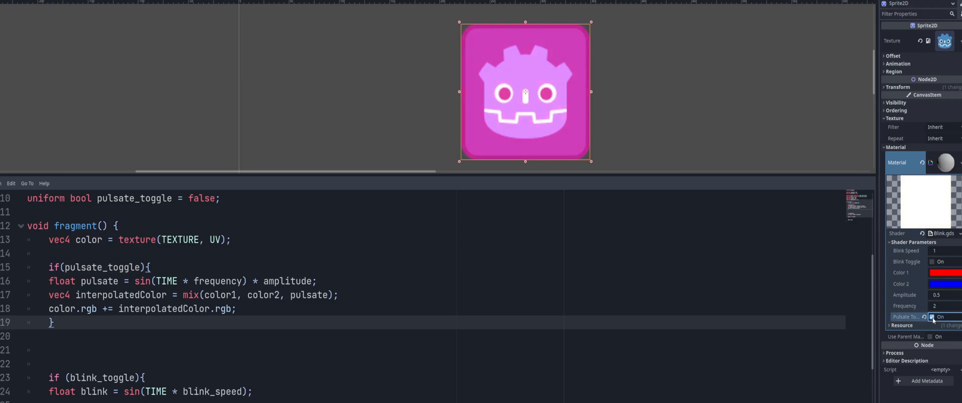
left_click(932, 330)
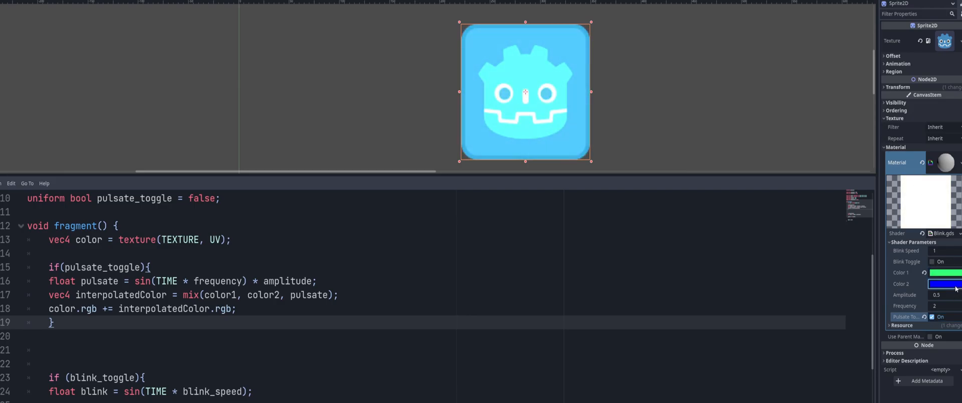
left_click(947, 284)
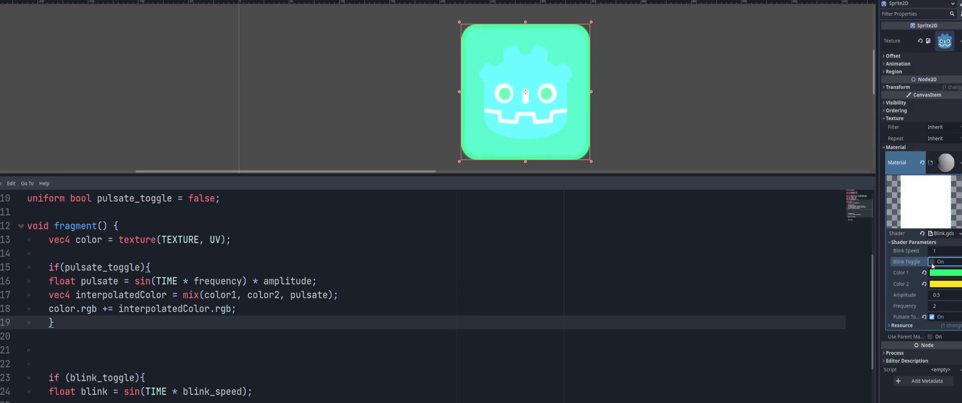
left_click(931, 262)
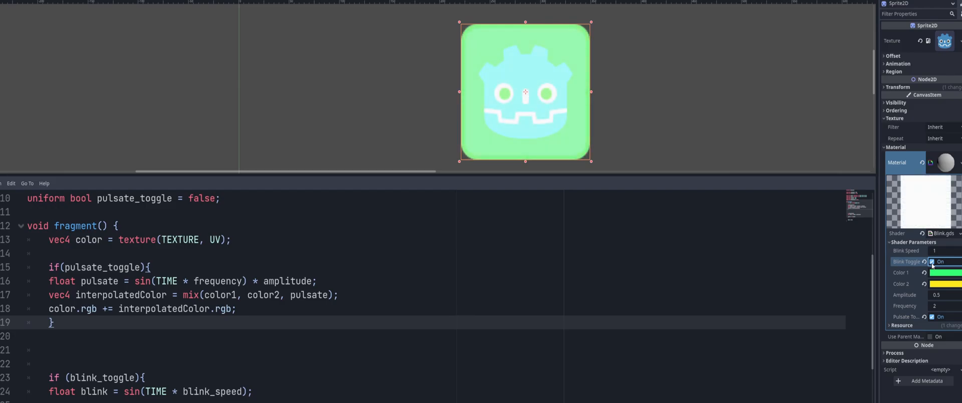
left_click(950, 284)
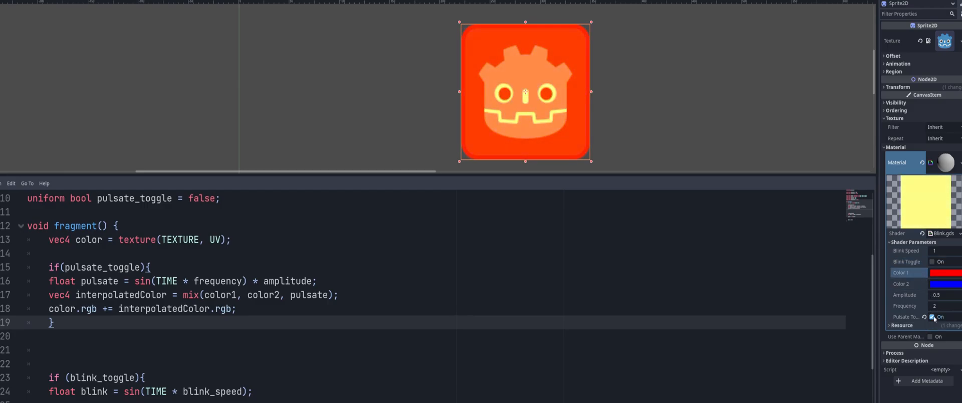
left_click(932, 317)
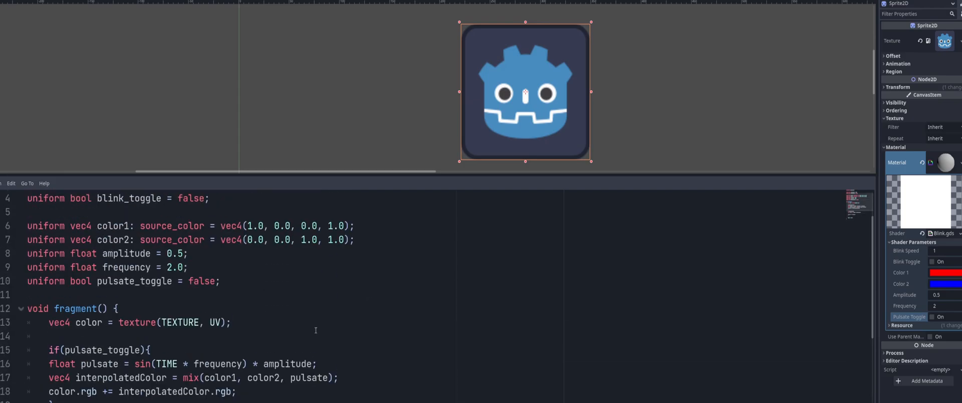
- Remove the surplus empty lines between the pulsate_toggle block and if (blink_toggle){
scroll("down", 3)
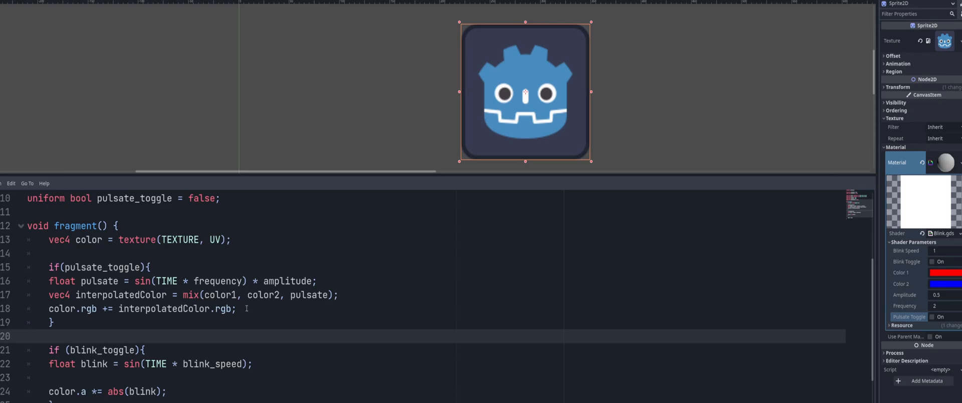
left_click_drag(48, 280, 237, 309)
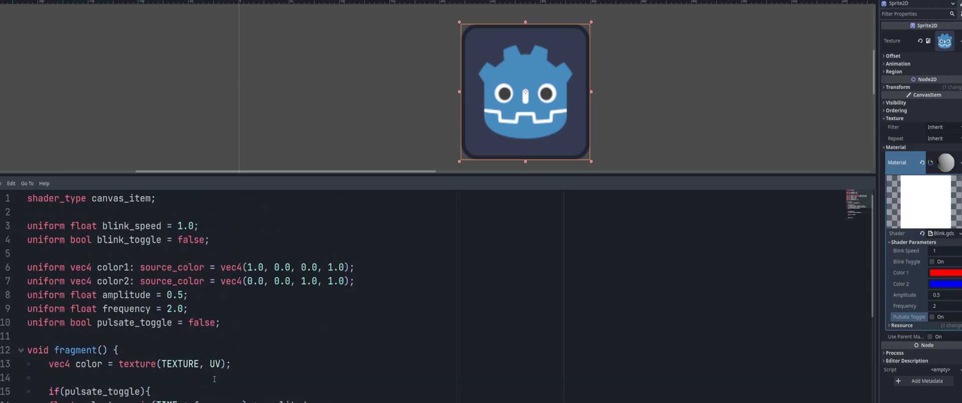
scroll("down", 3)
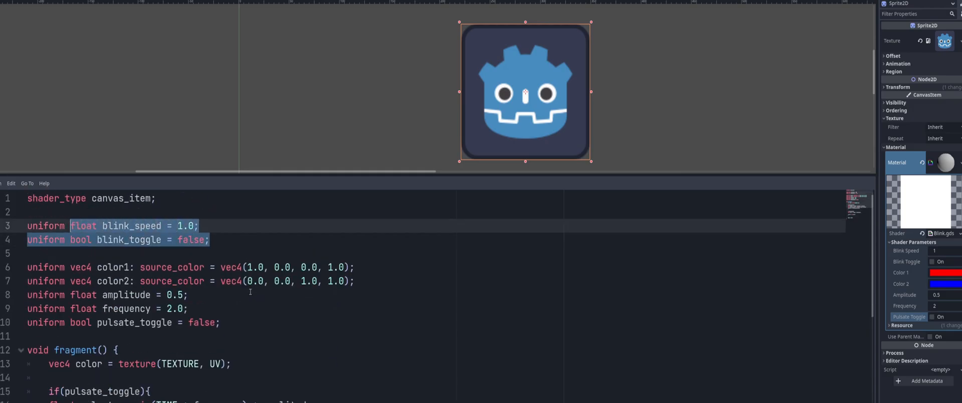
scroll("down", 3)
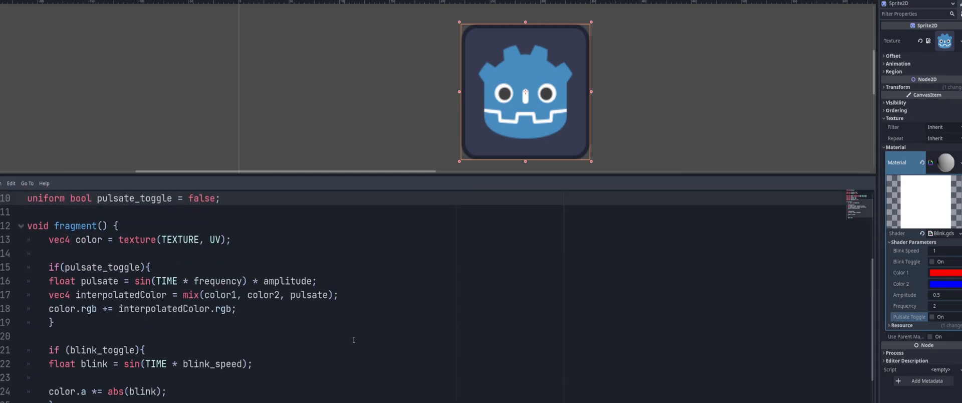